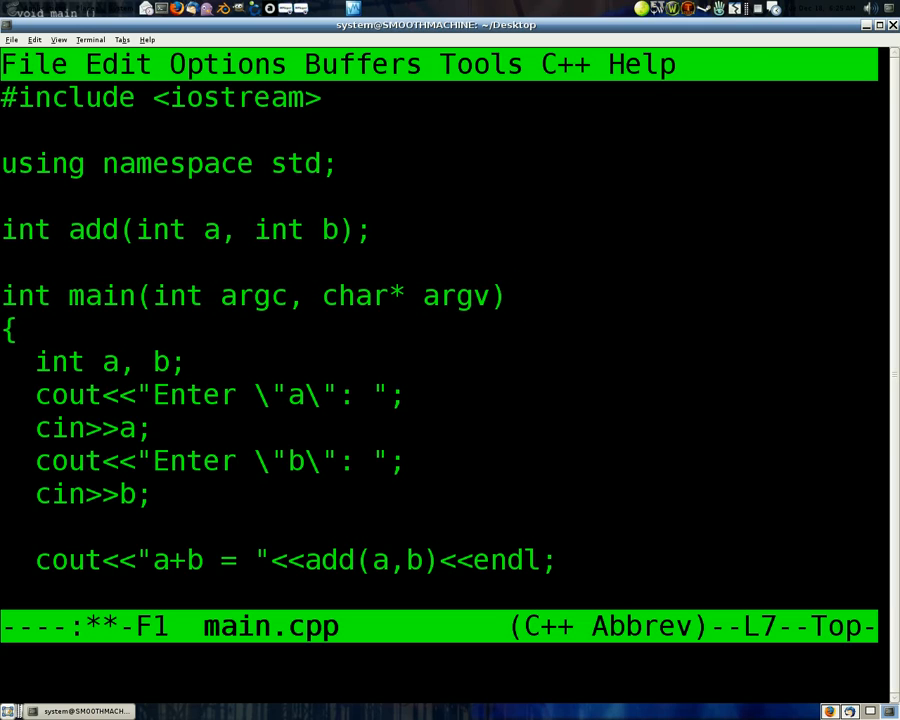
# Rewrite main's second parameter as the array form char* argv[].
pyautogui.click(444, 296)
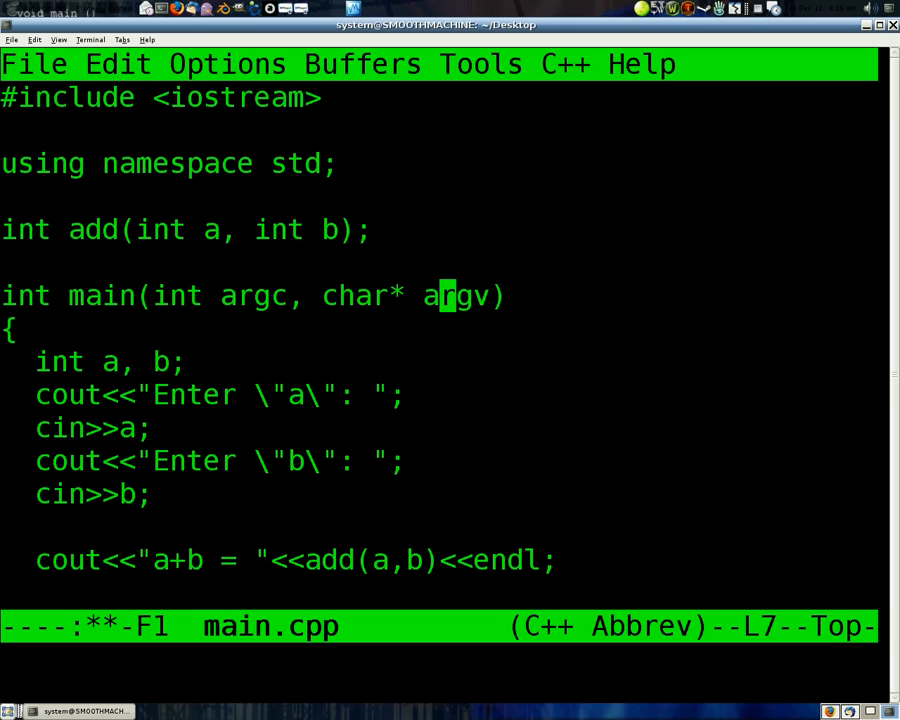
pyautogui.write('*')
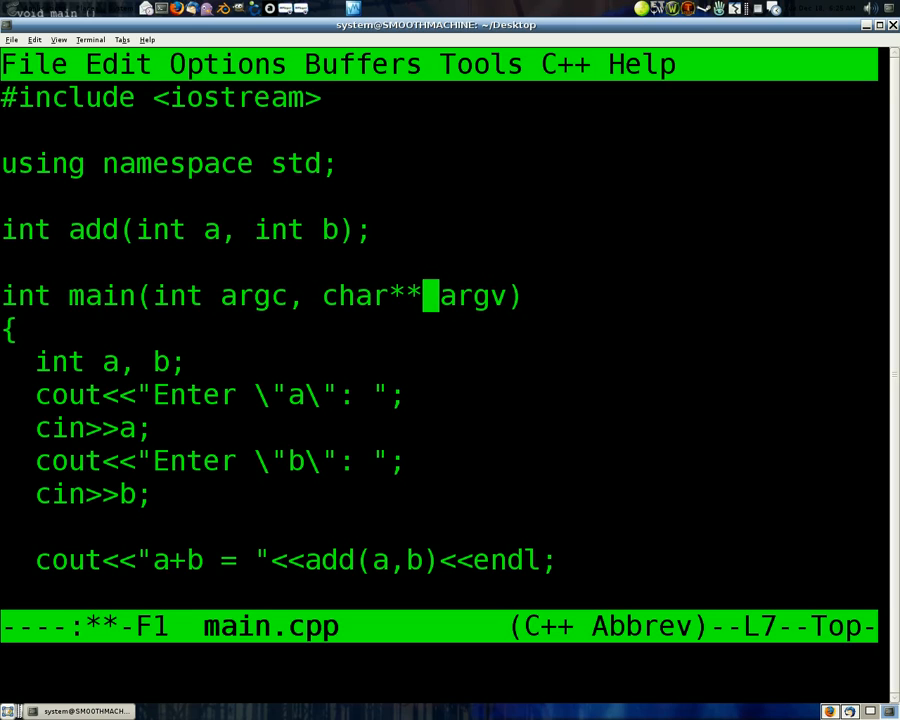
pyautogui.press('BackSpace')
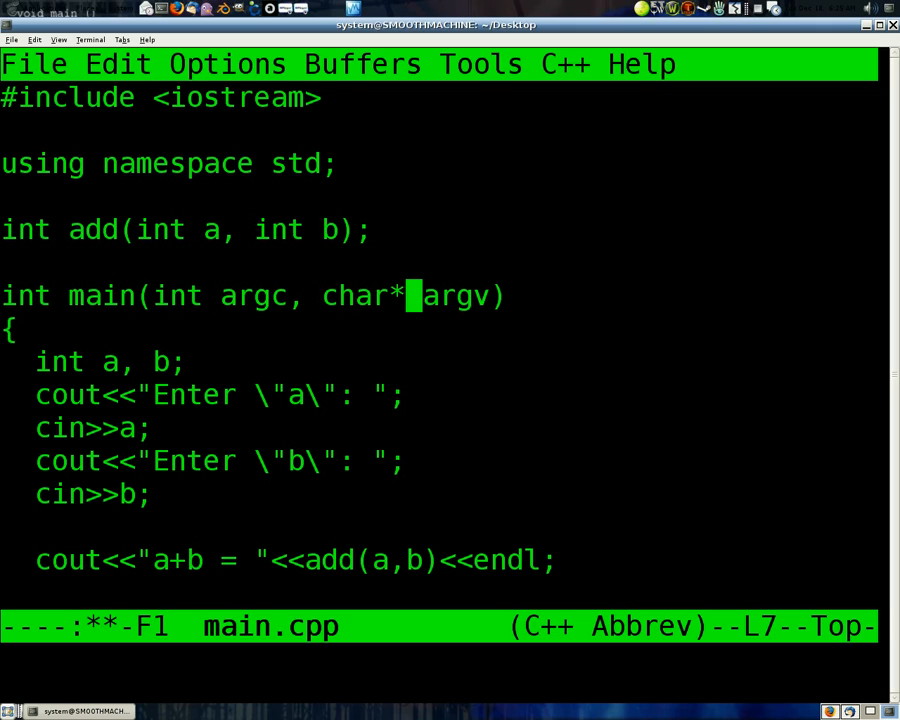
pyautogui.moveTo(412, 296)
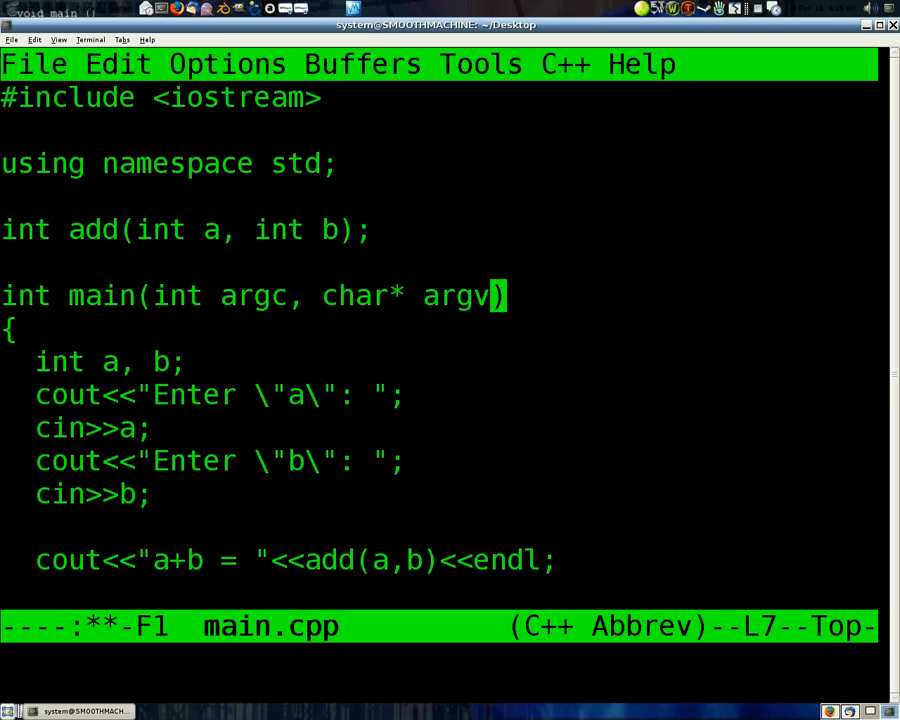
pyautogui.write('[]')
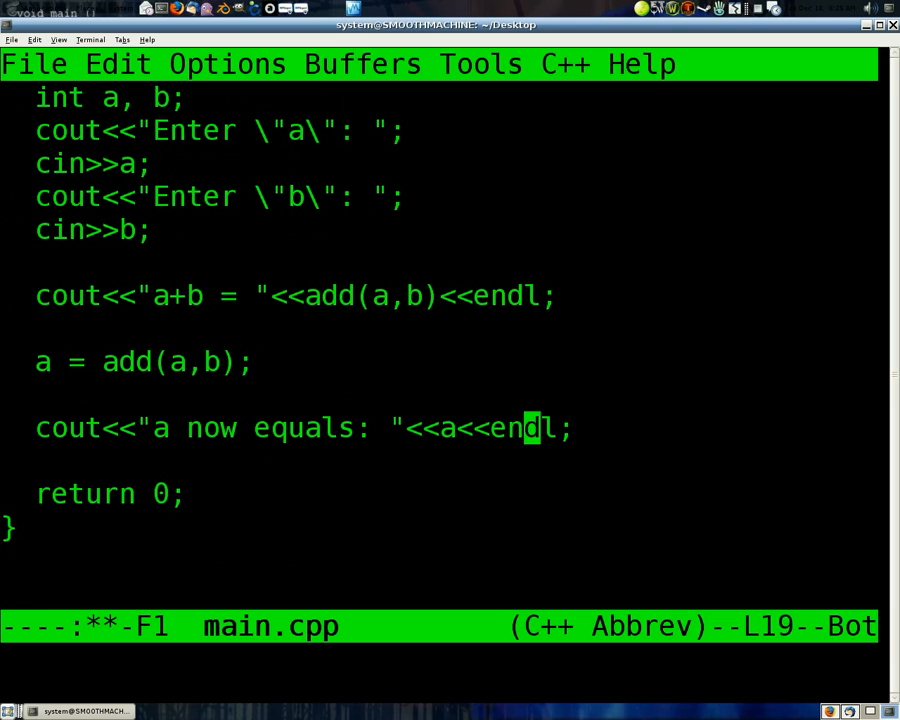
pyautogui.scroll(3)
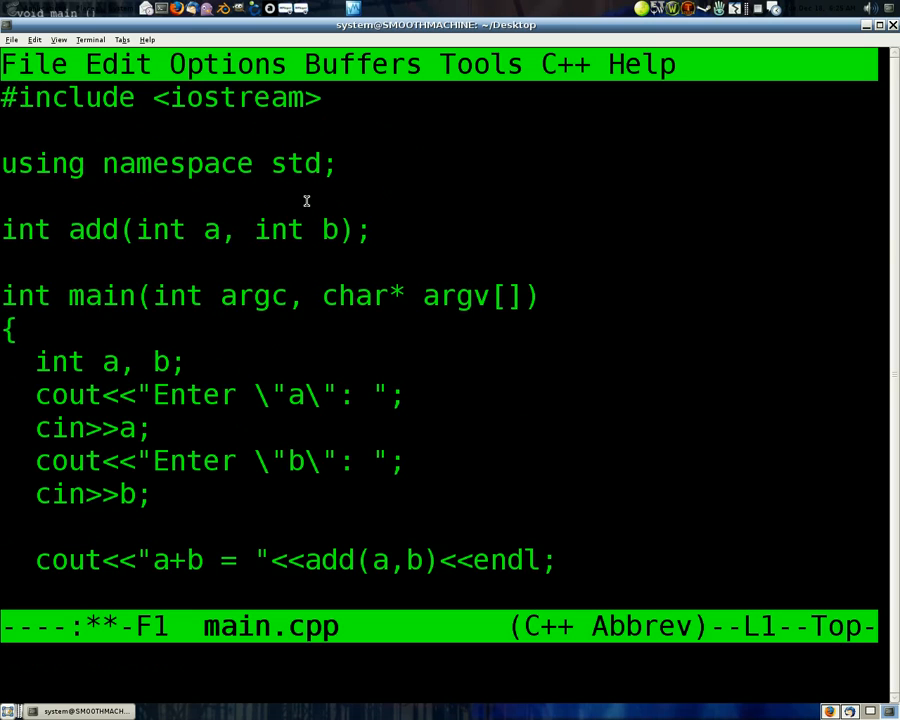
pyautogui.click(376, 228)
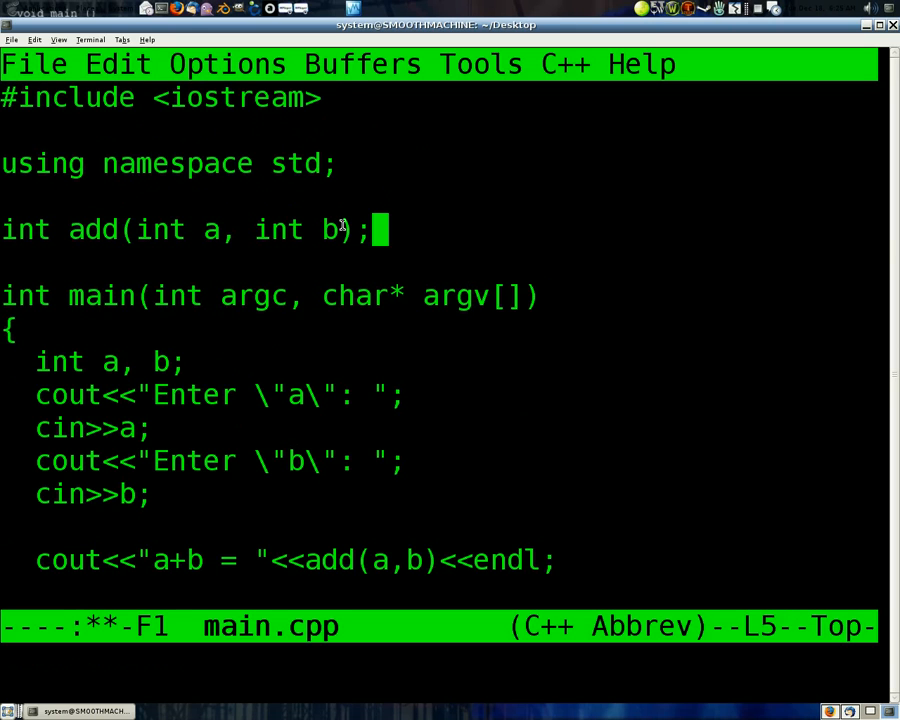
pyautogui.scroll(-3)
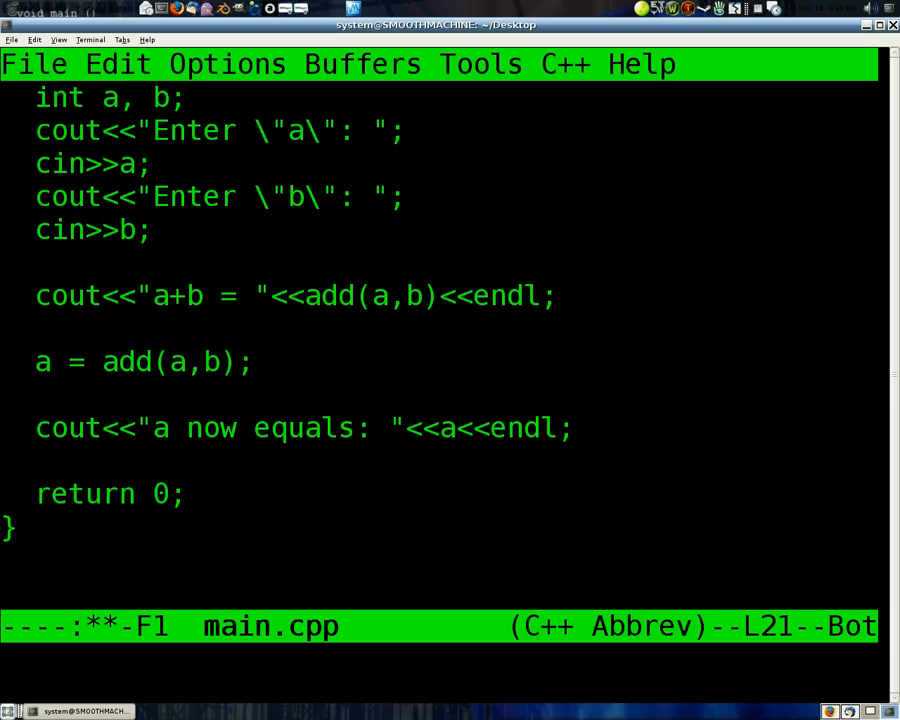
pyautogui.click(160, 164)
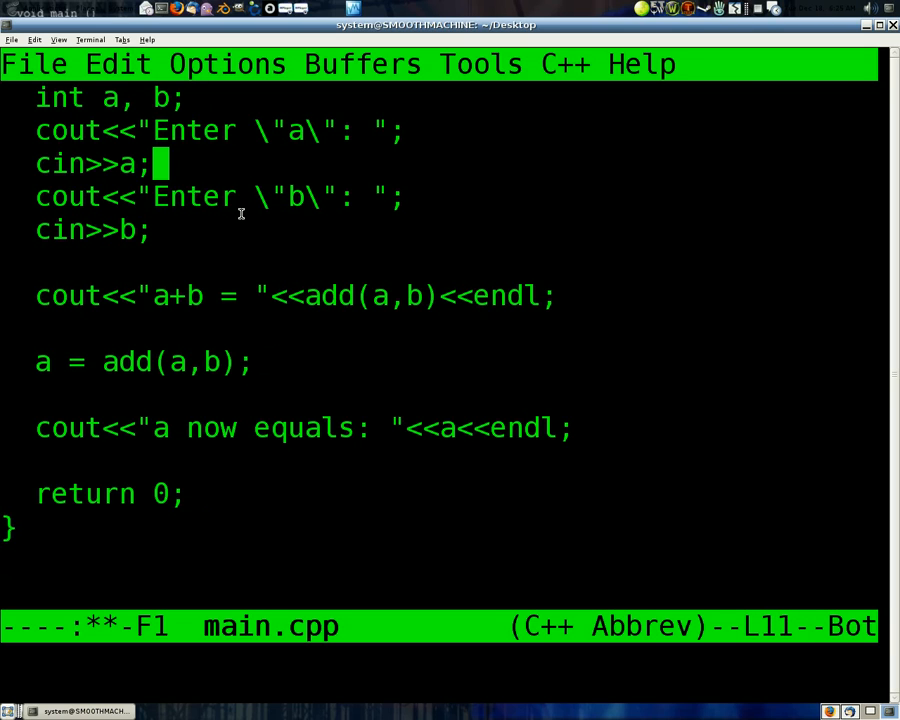
pyautogui.scroll(3)
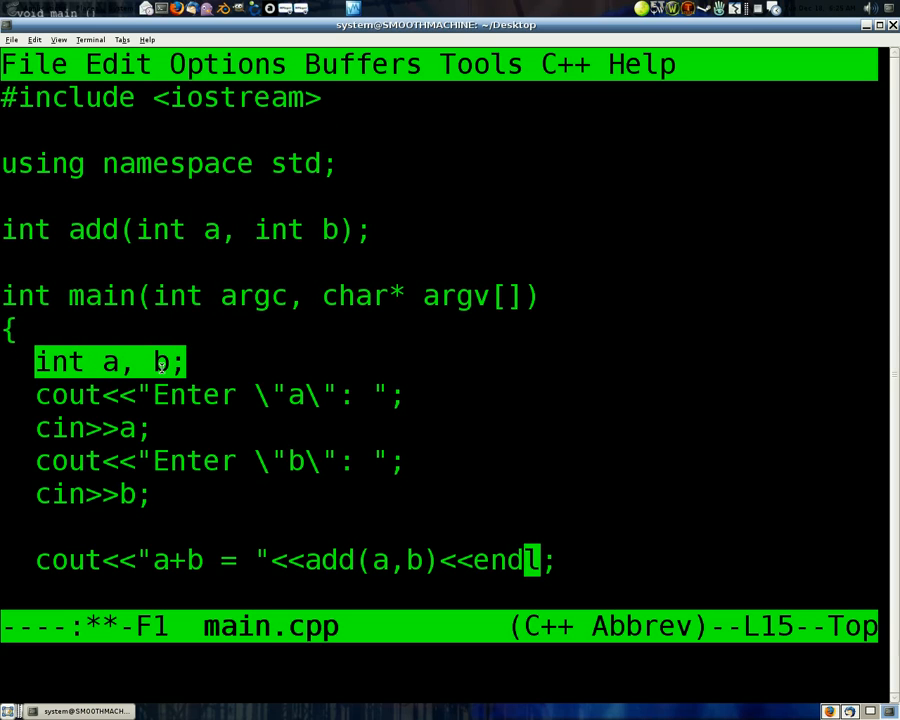
pyautogui.scroll(-3)
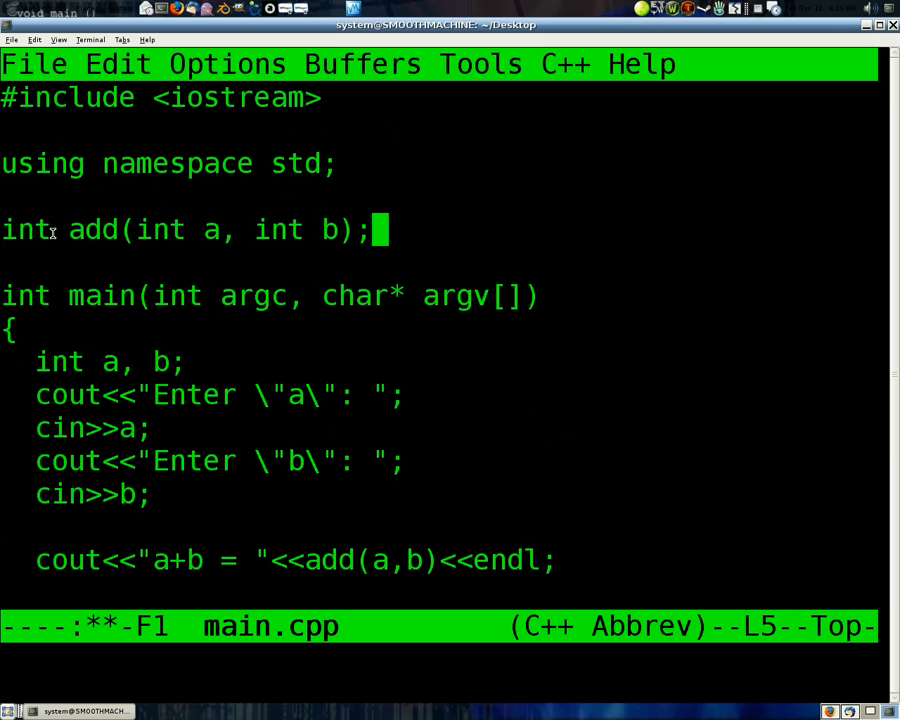
pyautogui.scroll(-3)
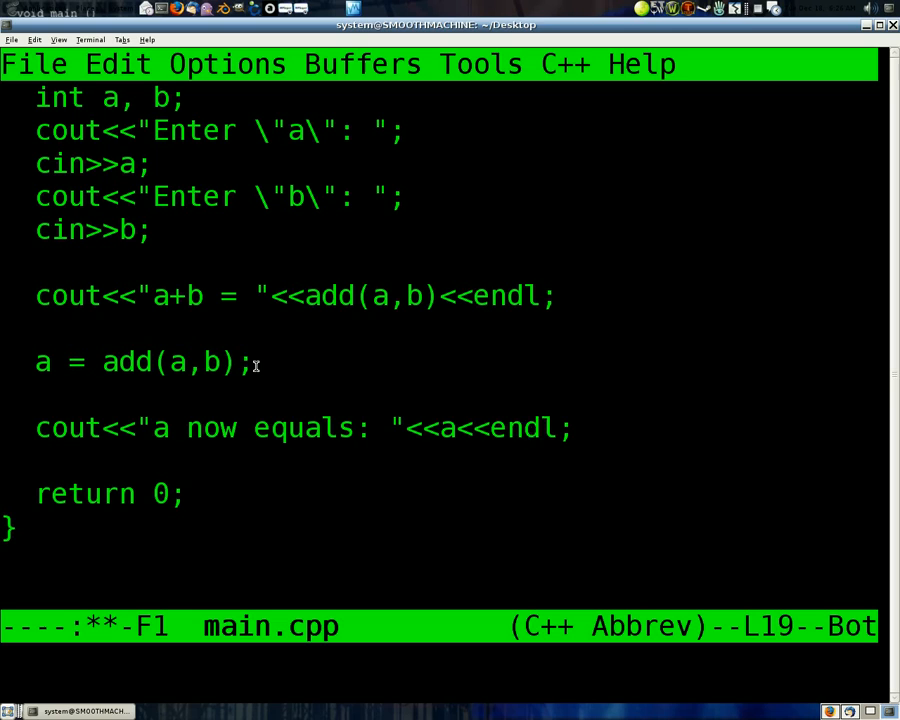
pyautogui.click(240, 360)
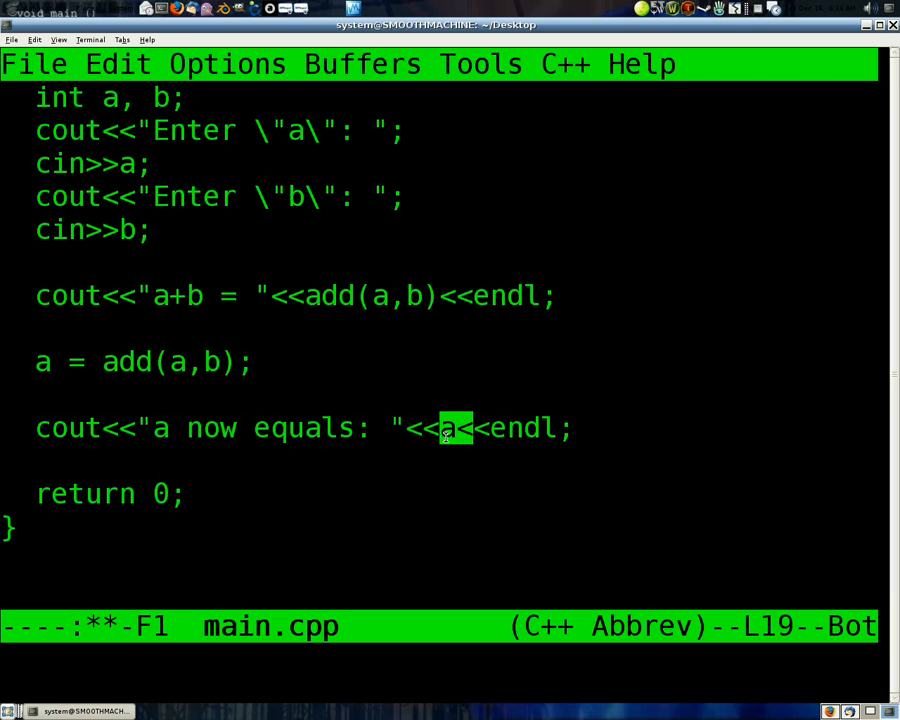
pyautogui.scroll(3)
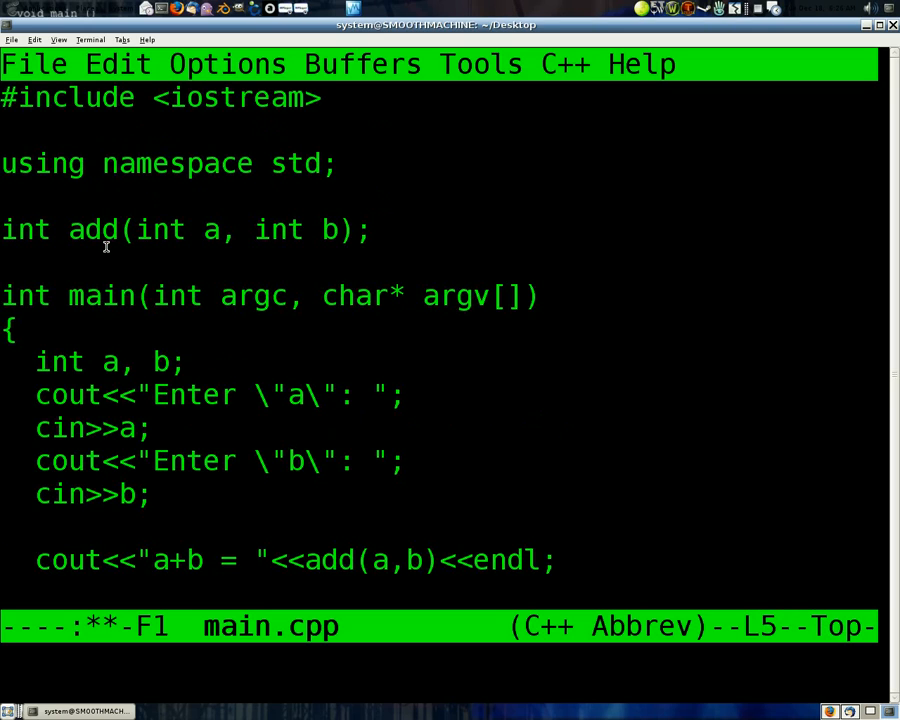
pyautogui.moveTo(330, 228)
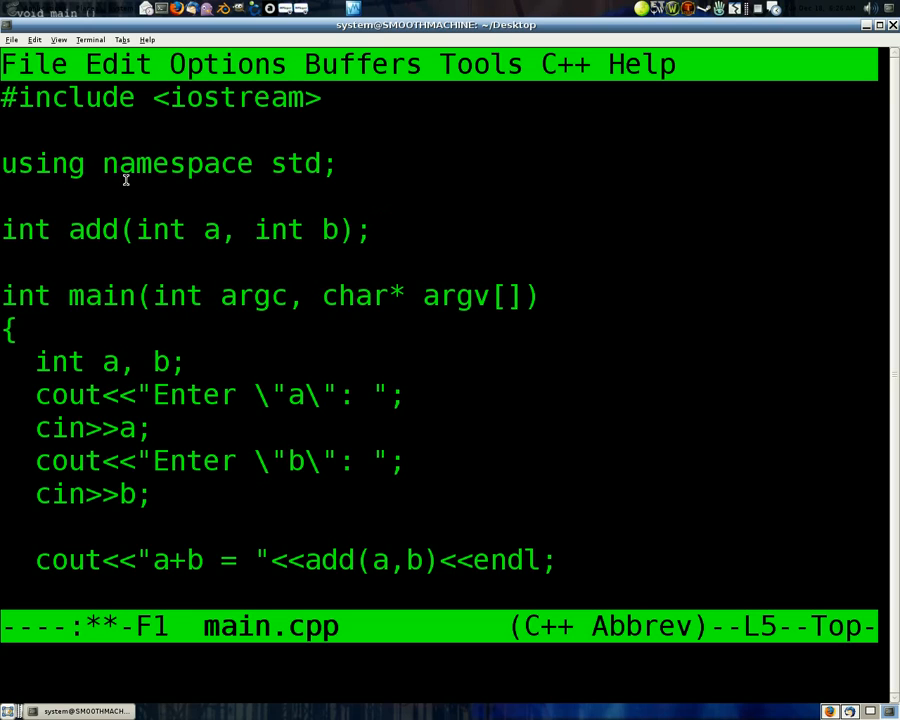
pyautogui.click(376, 228)
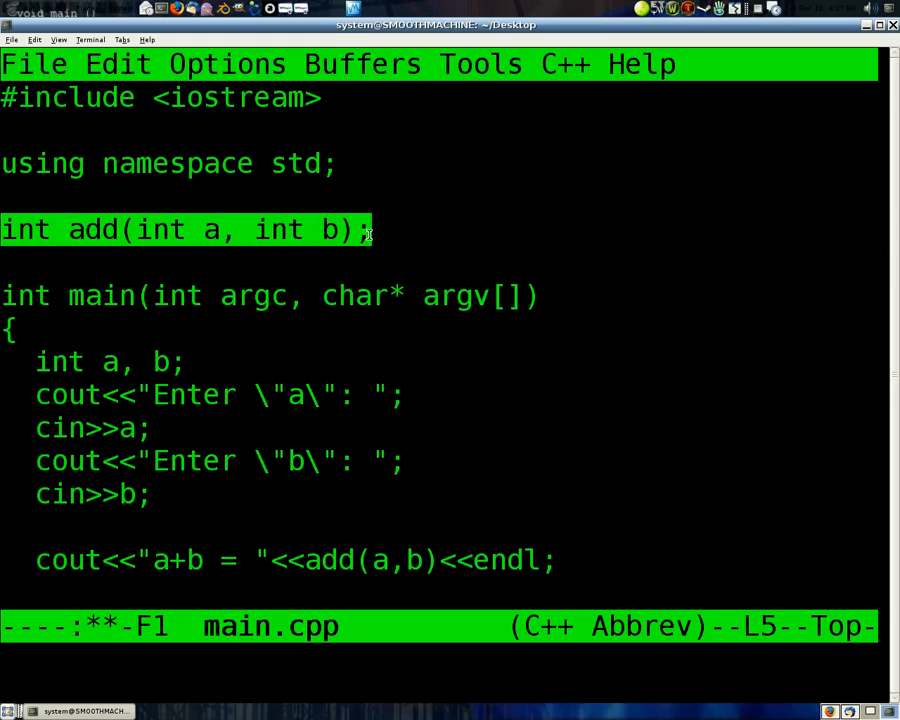
pyautogui.moveTo(28, 330)
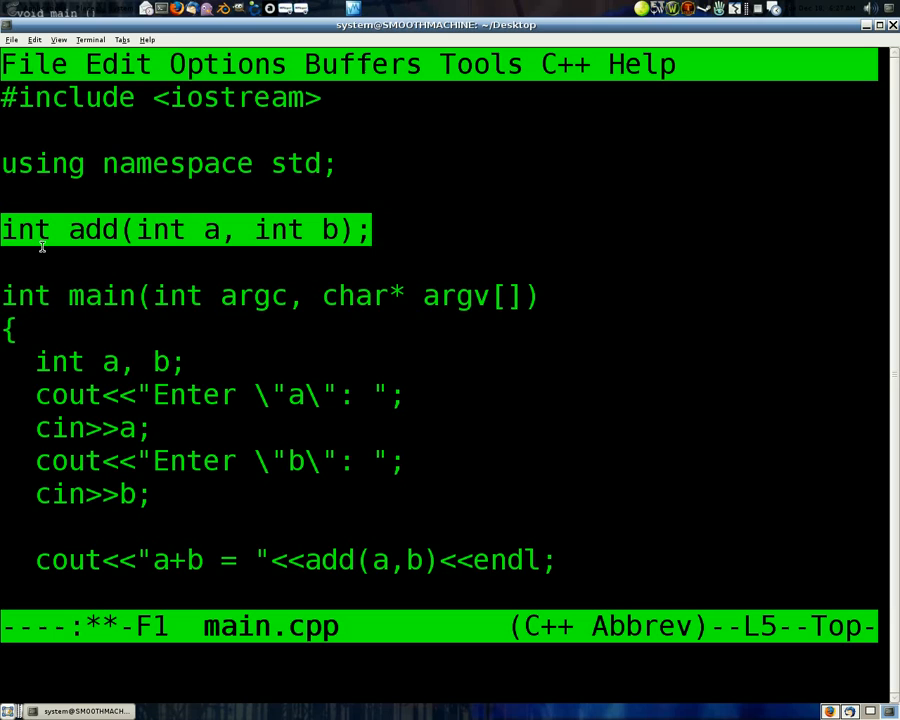
pyautogui.moveTo(28, 206)
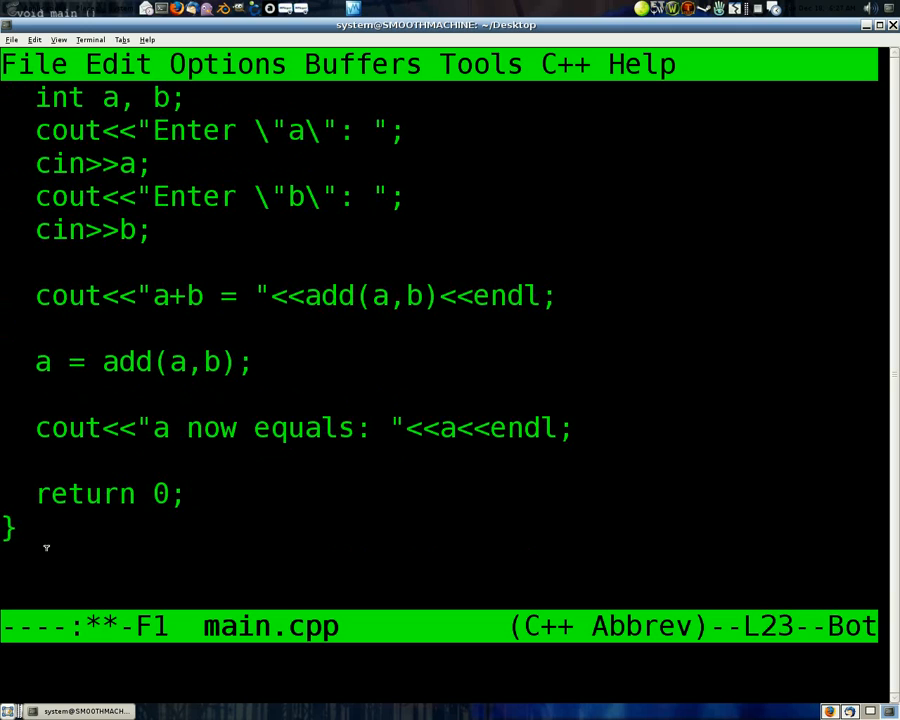
pyautogui.scroll(3)
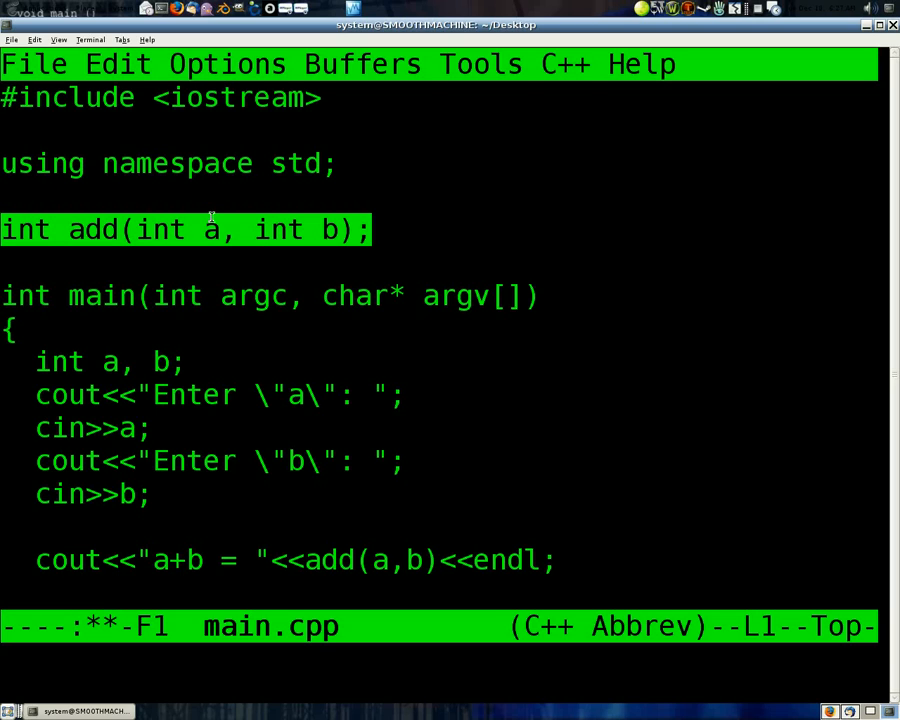
pyautogui.moveTo(156, 312)
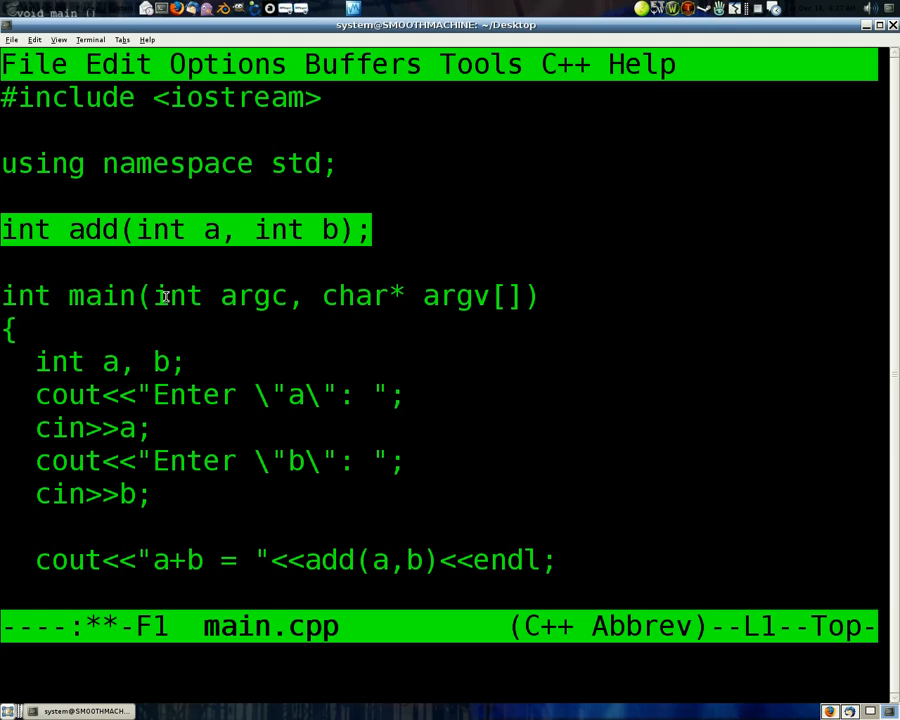
pyautogui.moveTo(176, 296)
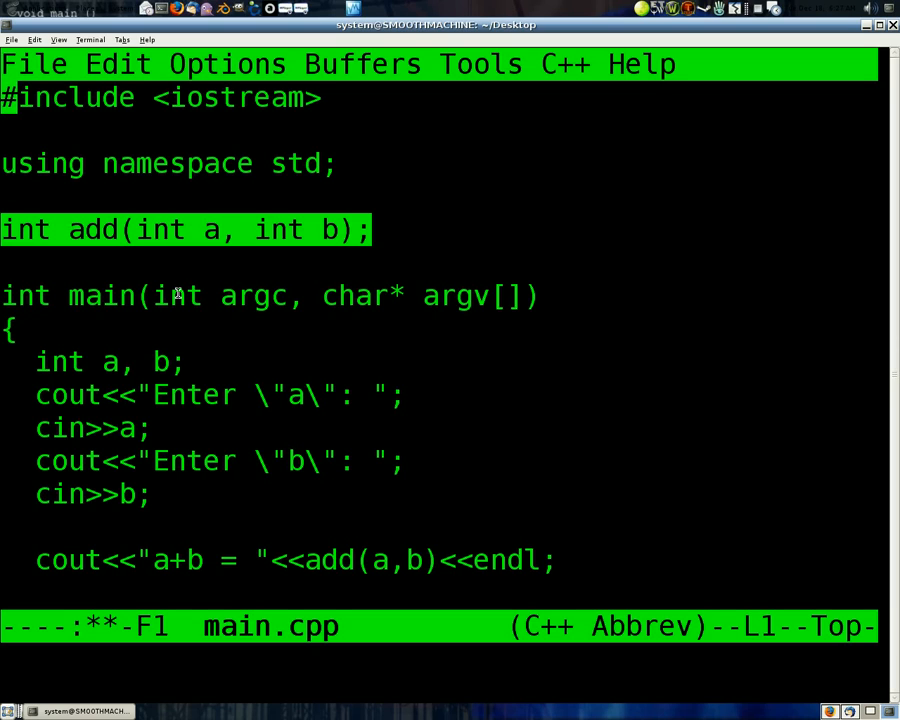
pyautogui.moveTo(184, 296)
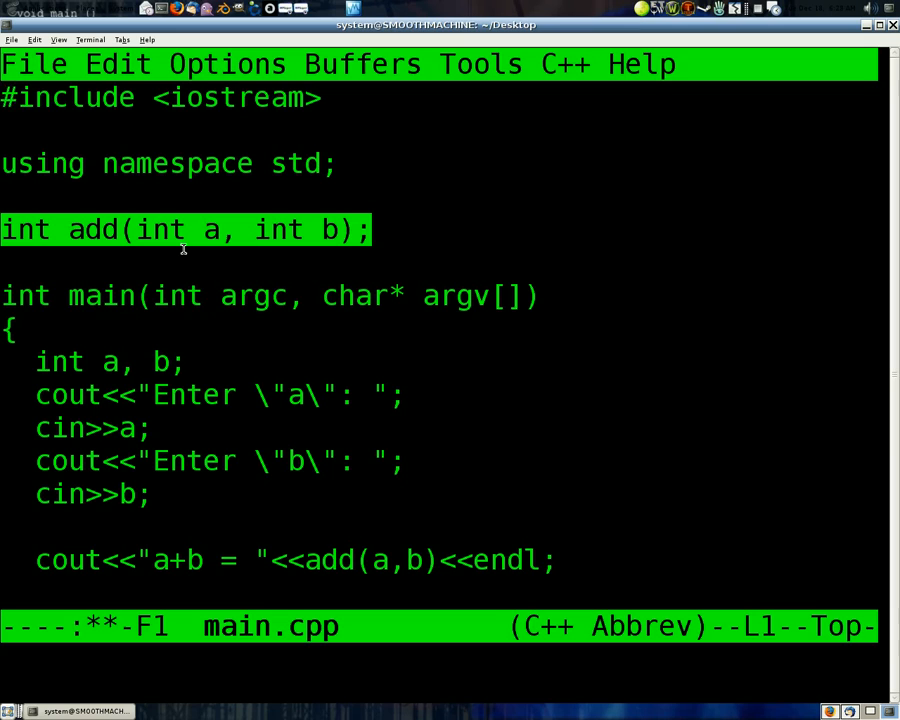
pyautogui.moveTo(196, 248)
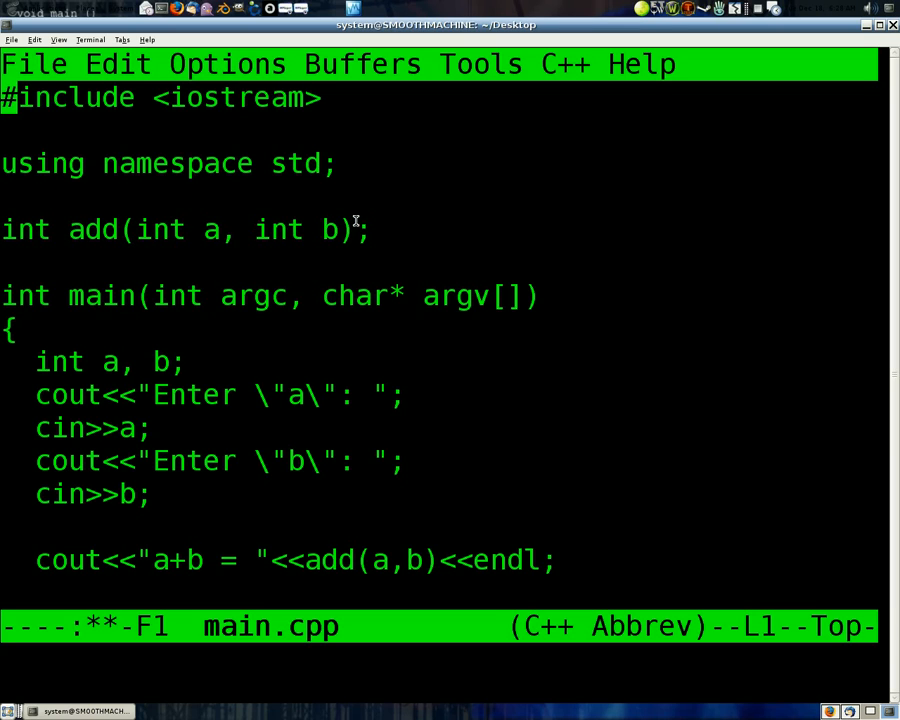
pyautogui.click(376, 228)
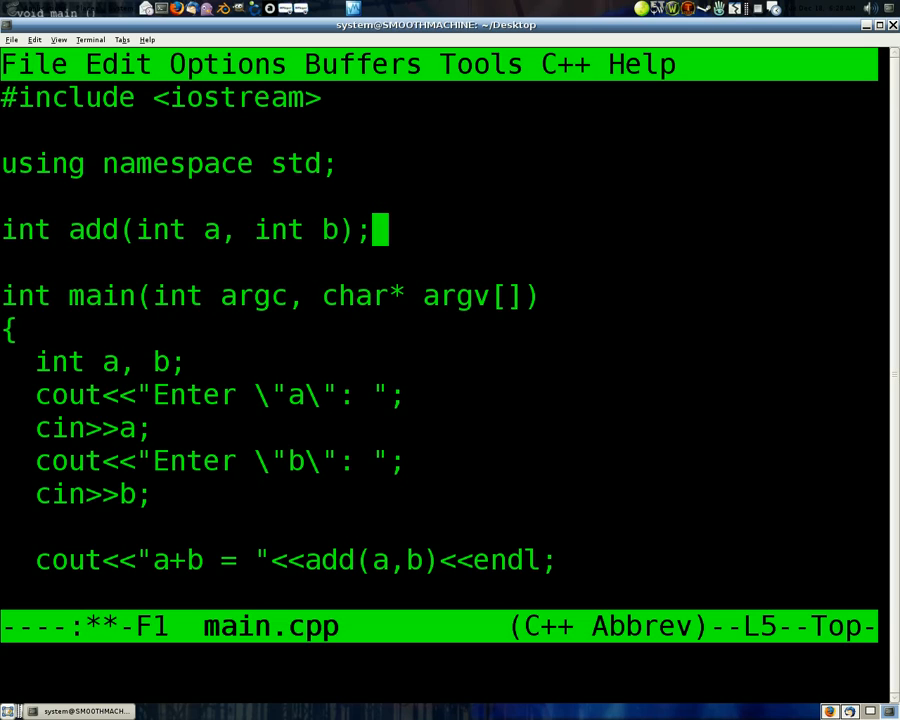
pyautogui.moveTo(376, 228)
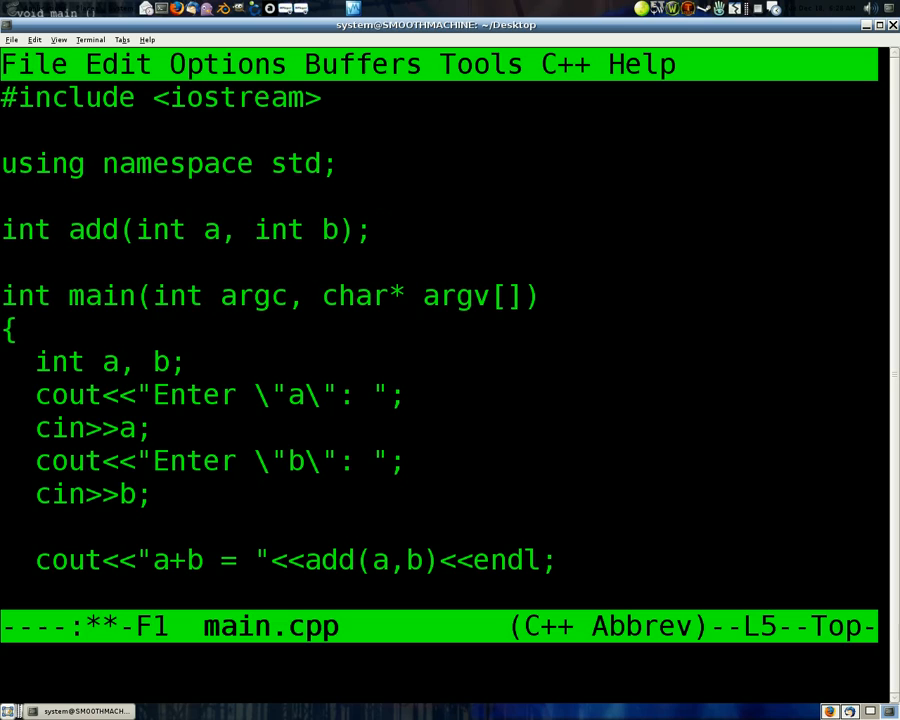
# Start add's definition body on a new line and begin it with 'int'.
pyautogui.click(378, 228)
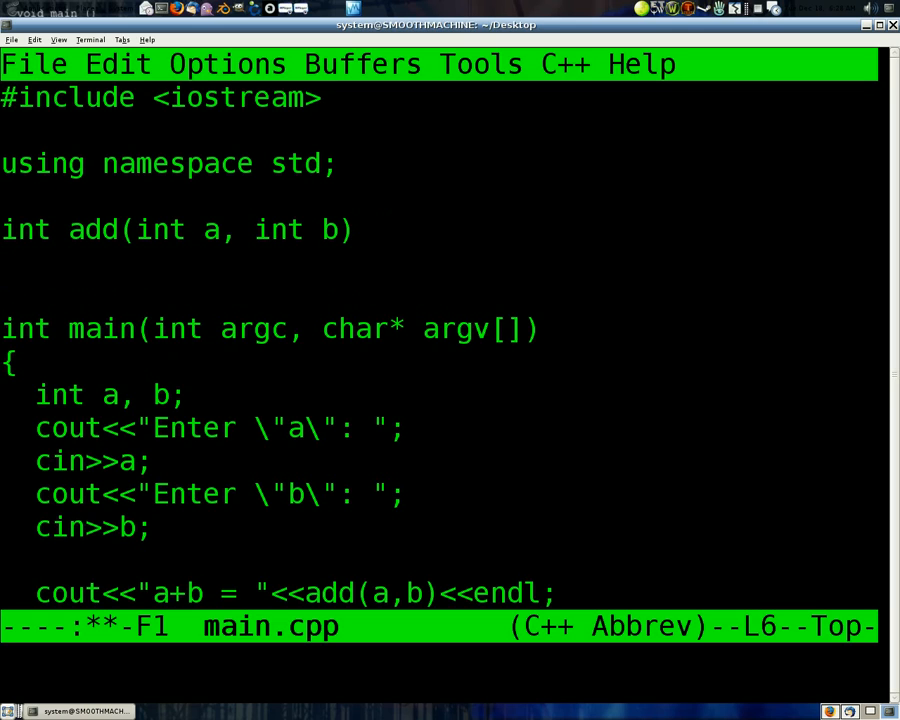
pyautogui.press('Return')
pyautogui.write('{')
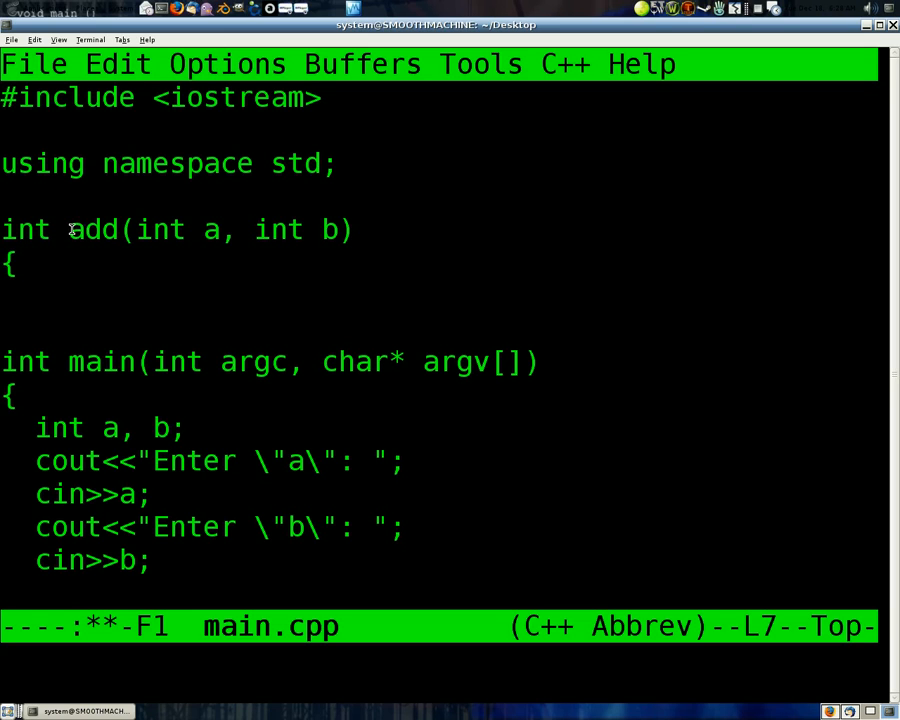
pyautogui.doubleClick(92, 230)
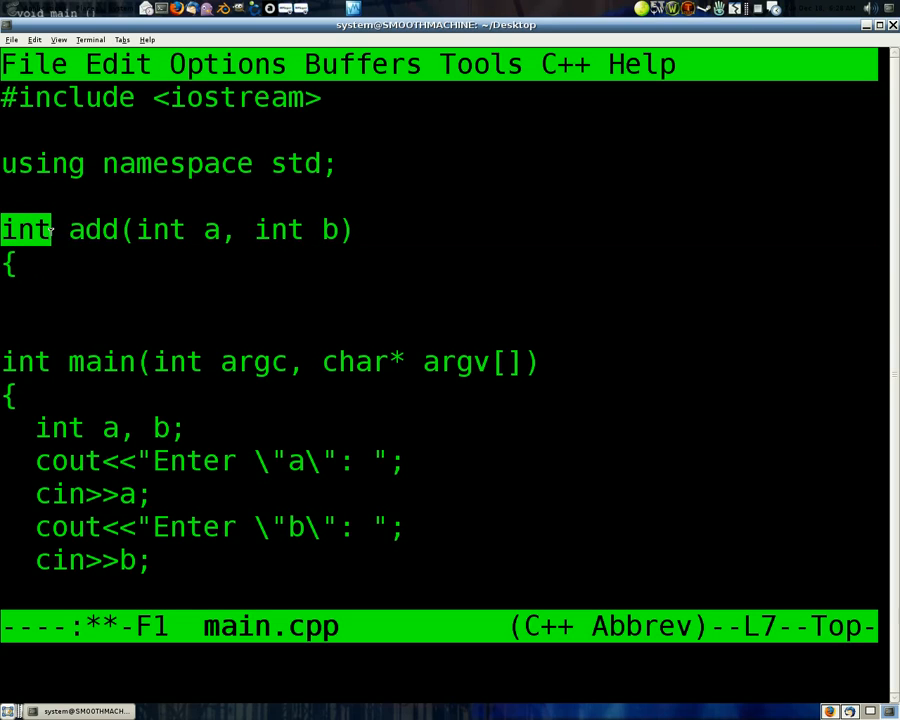
pyautogui.click(42, 296)
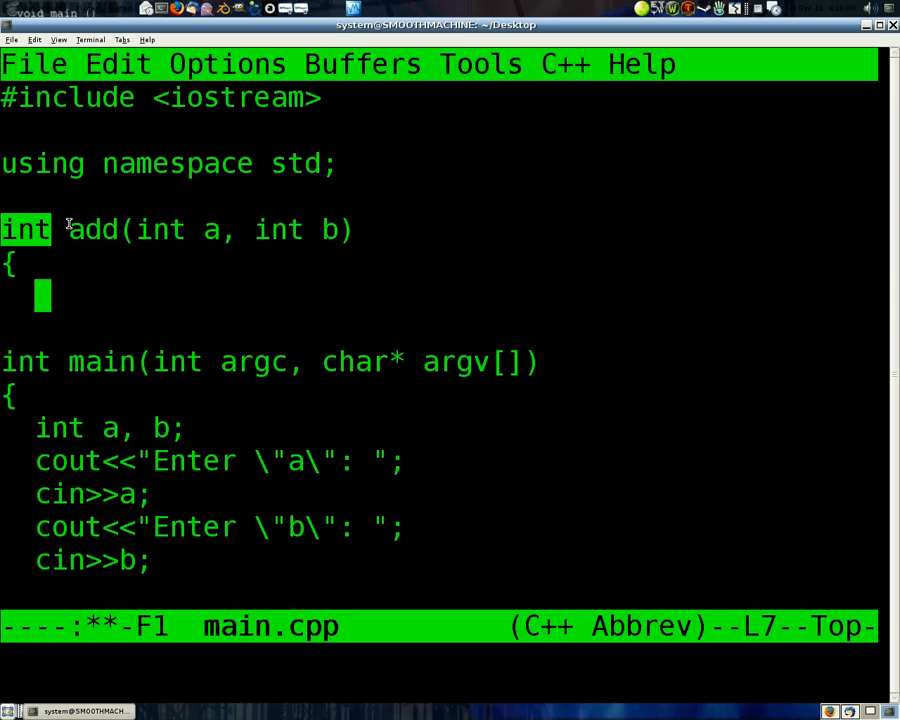
pyautogui.doubleClick(92, 230)
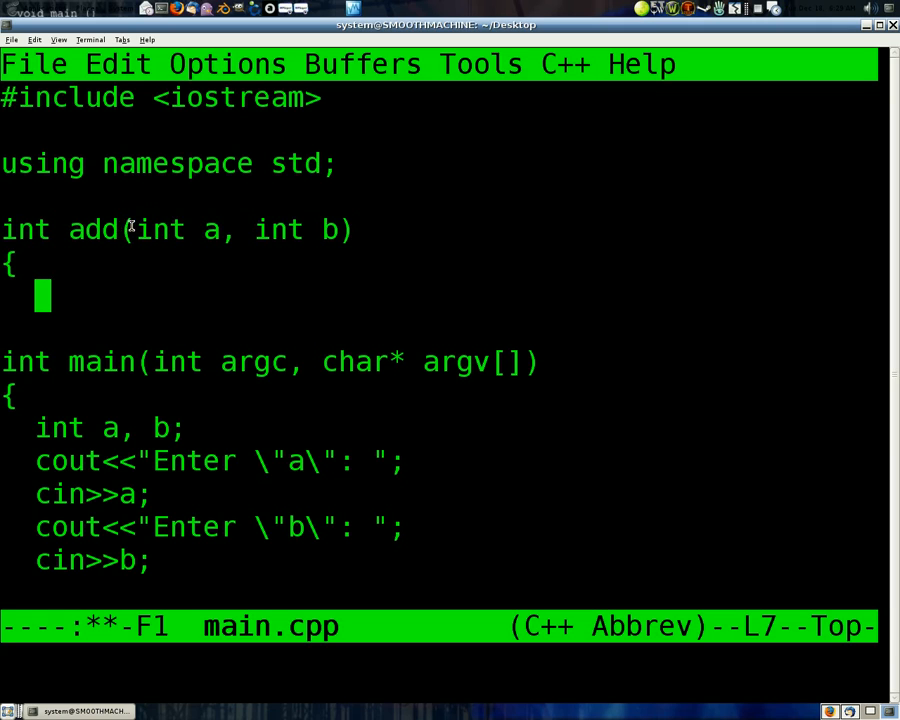
pyautogui.moveTo(120, 228); pyautogui.dragTo(352, 228)
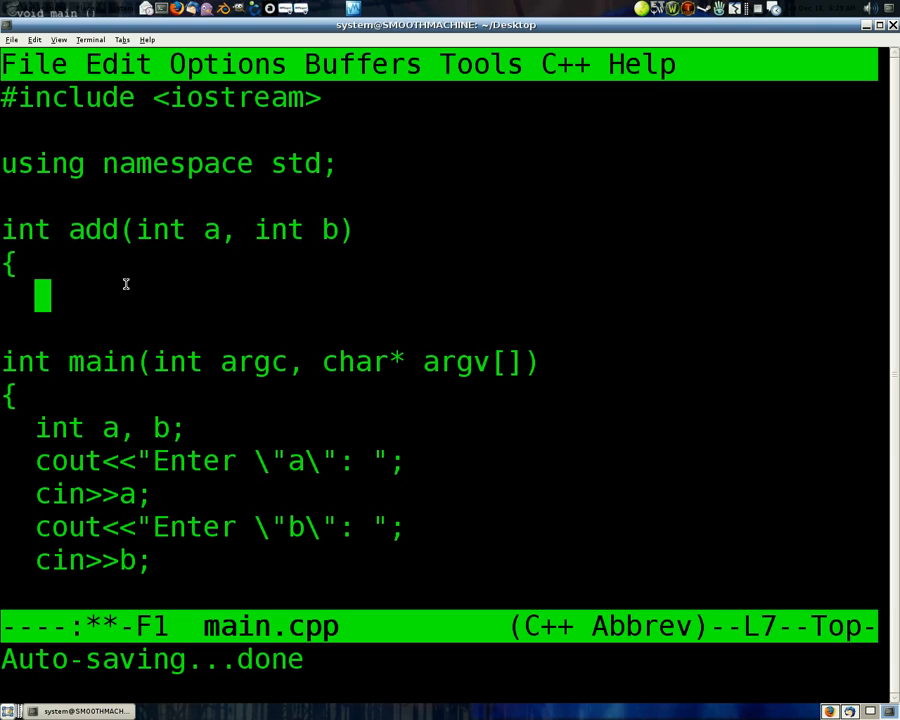
pyautogui.write('int')
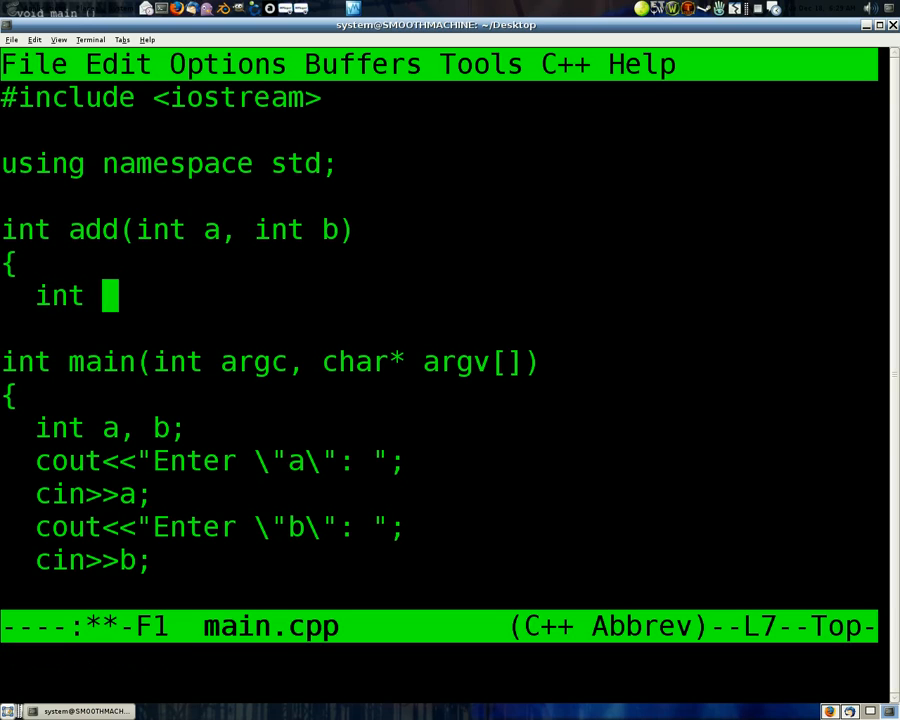
# Declare 'int temp1, temp2, temp3;' as the first line of add's body.
pyautogui.write('temp')
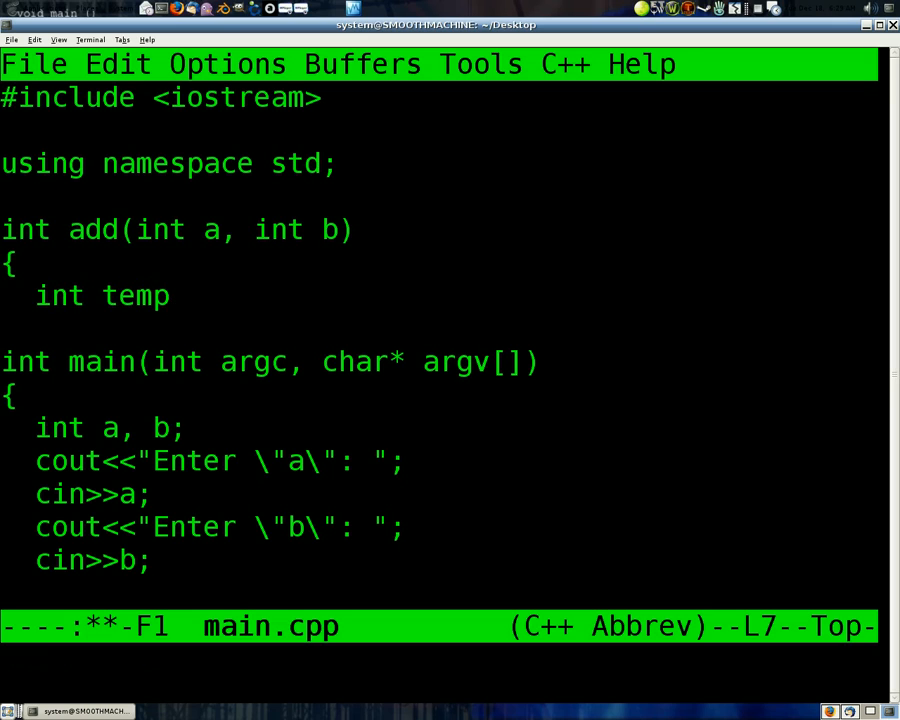
pyautogui.write('1, temp2')
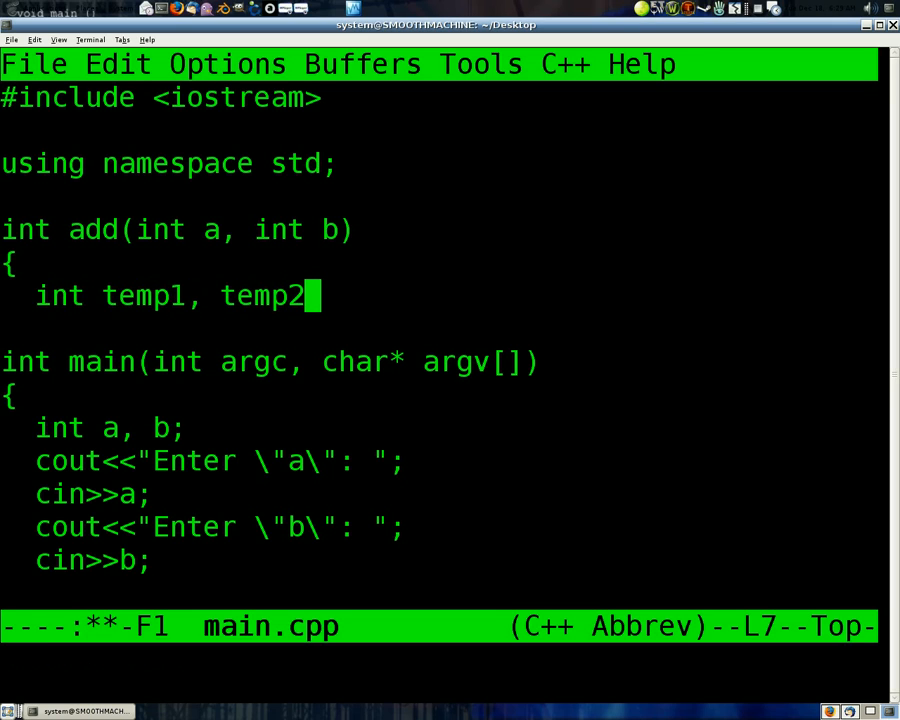
pyautogui.write(', temp')
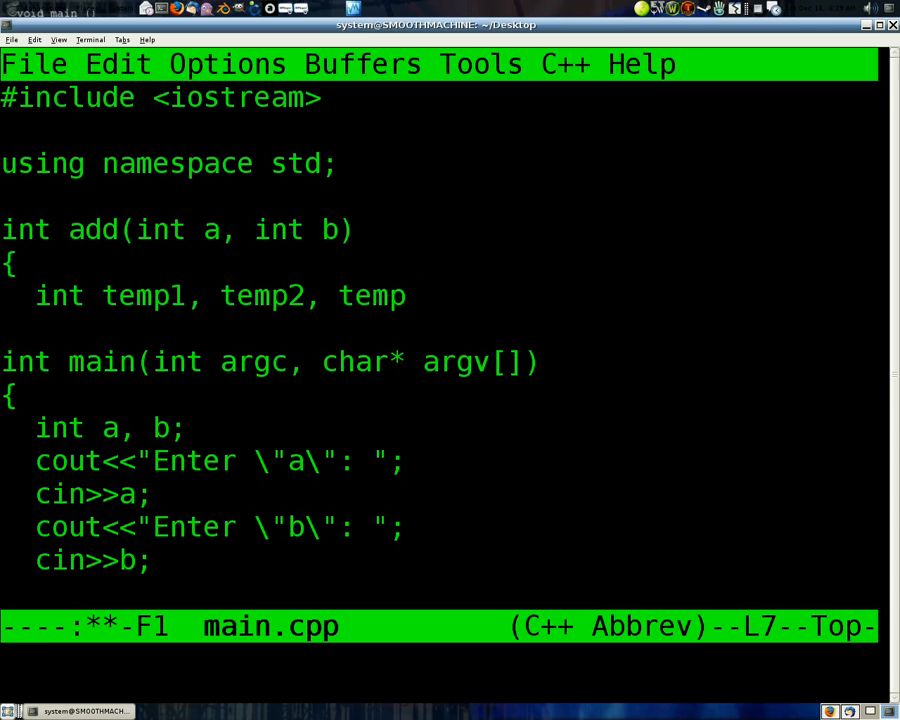
pyautogui.write('3;')
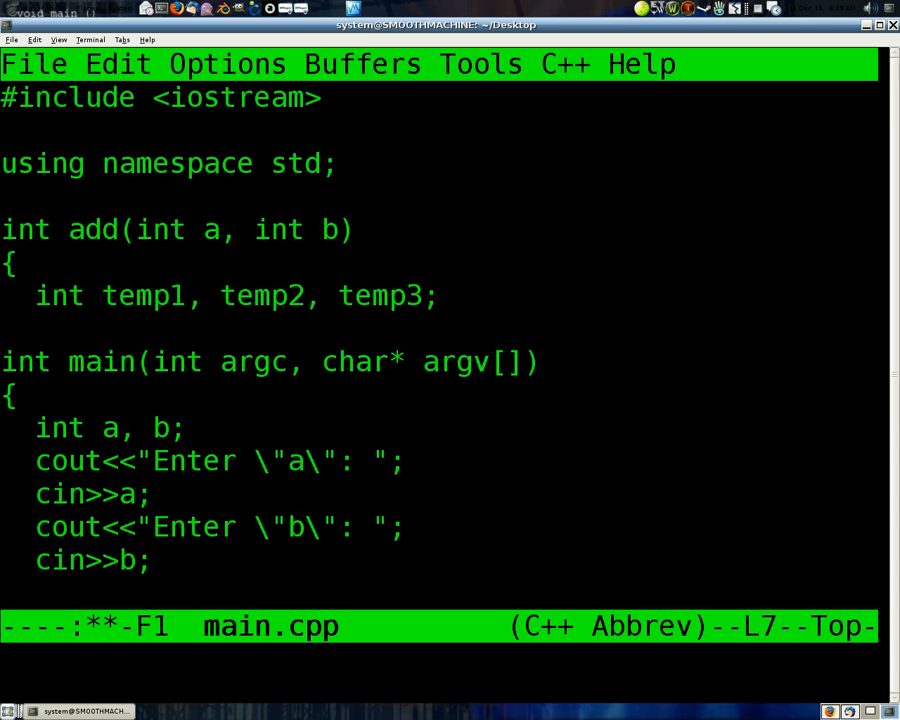
pyautogui.doubleClick(144, 296)
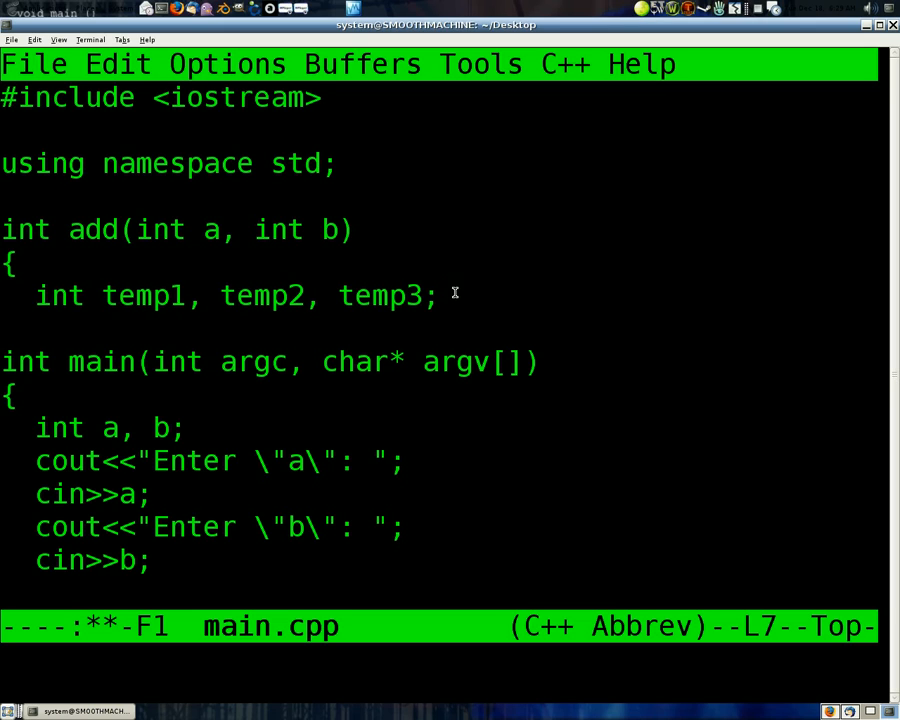
# Add an unfinished 'temp3 =' assignment and 'return temp3;' below the declaration.
pyautogui.write('temp')
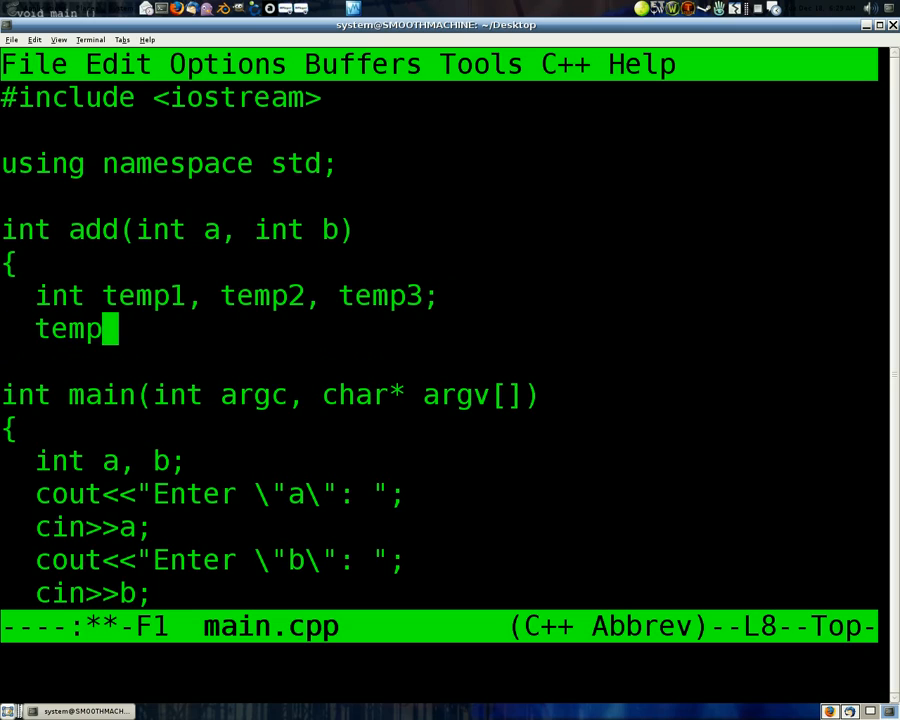
pyautogui.write('3 =')
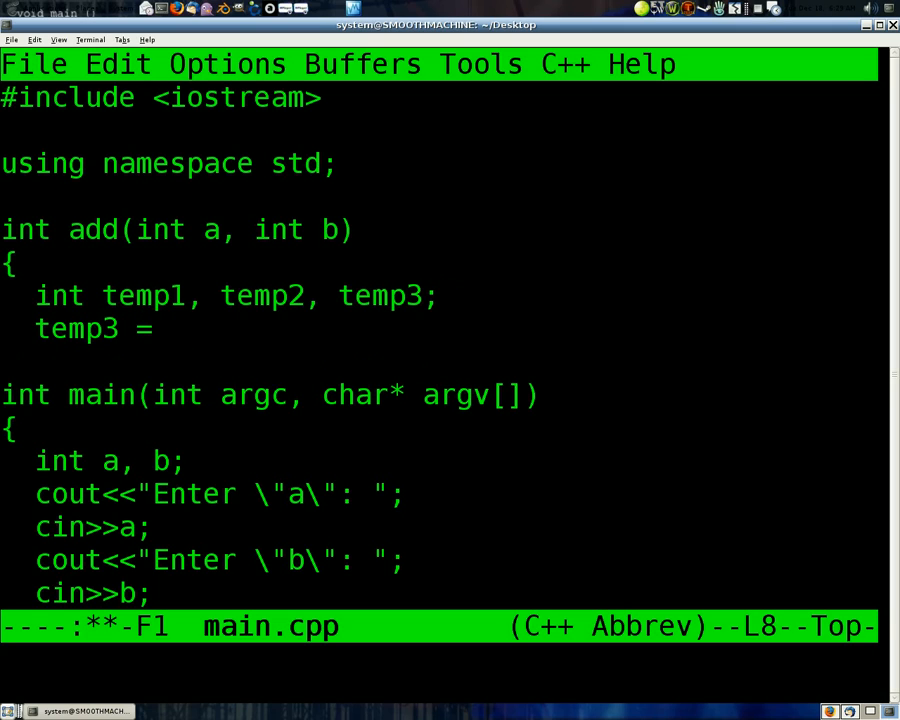
pyautogui.moveTo(156, 284)
pyautogui.write('re')
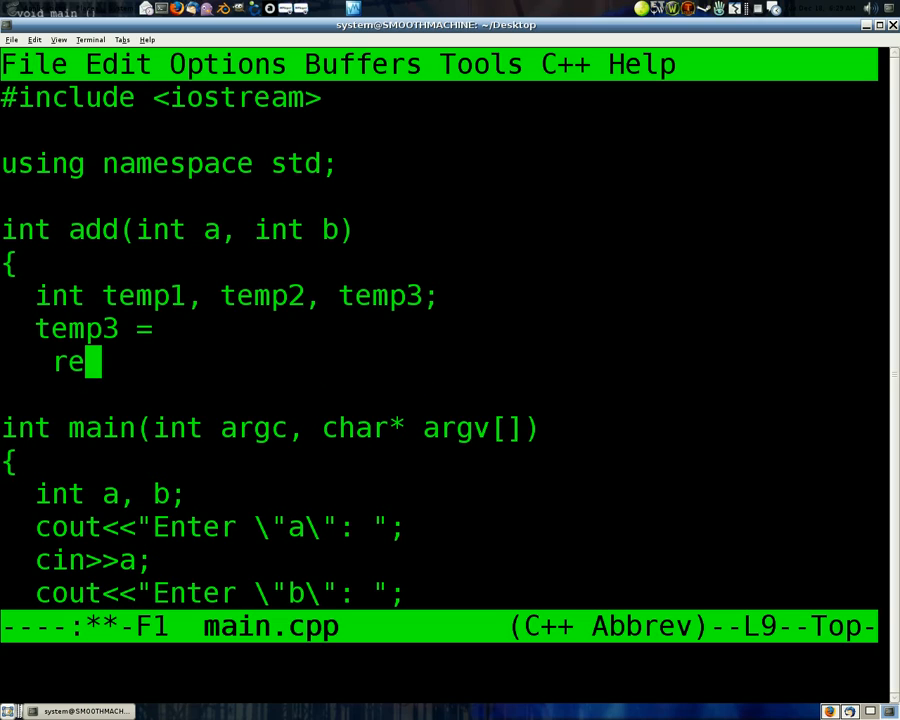
pyautogui.write('turn')
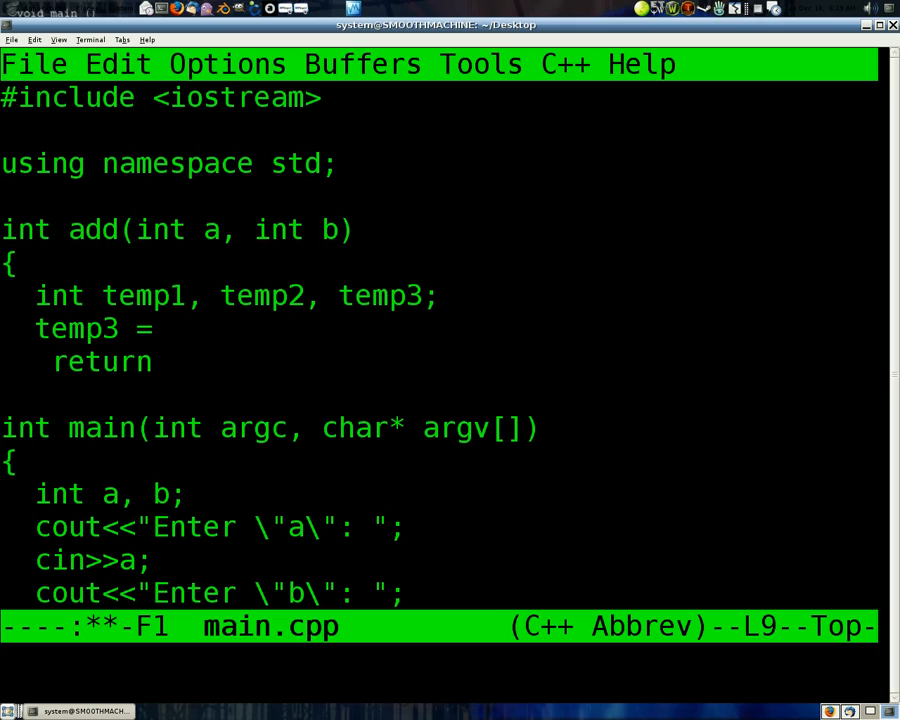
pyautogui.click(176, 362)
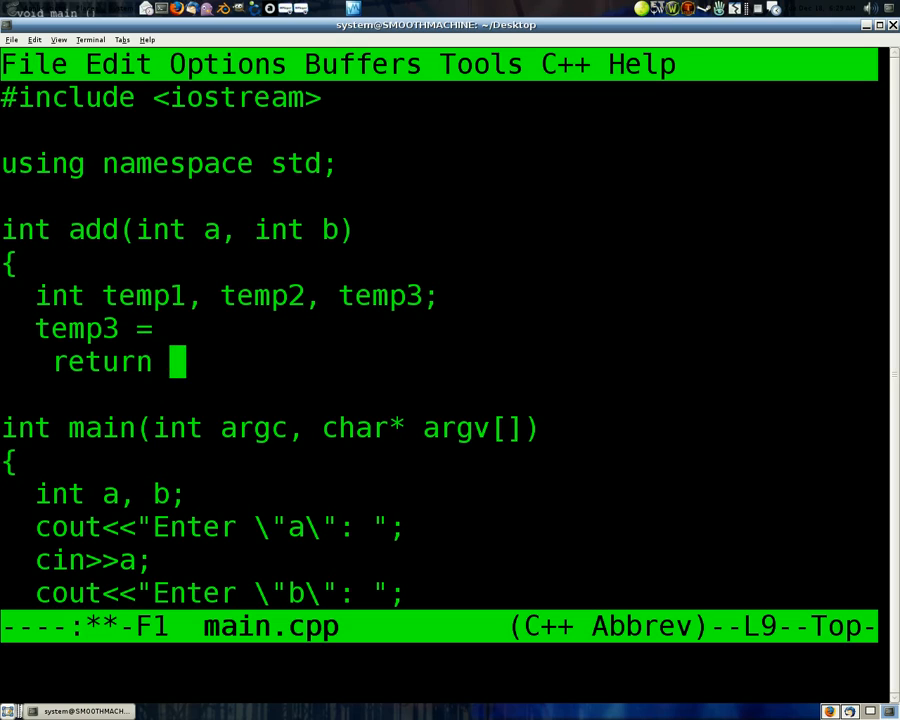
pyautogui.write('temp;')
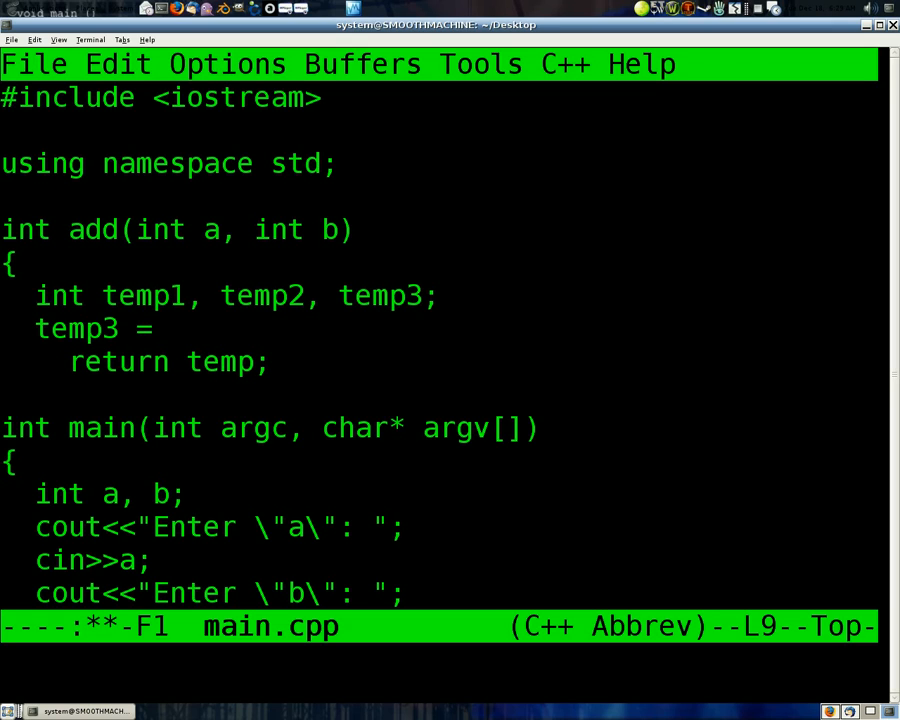
pyautogui.write('3')
pyautogui.click(440, 328)
pyautogui.write(' ;')
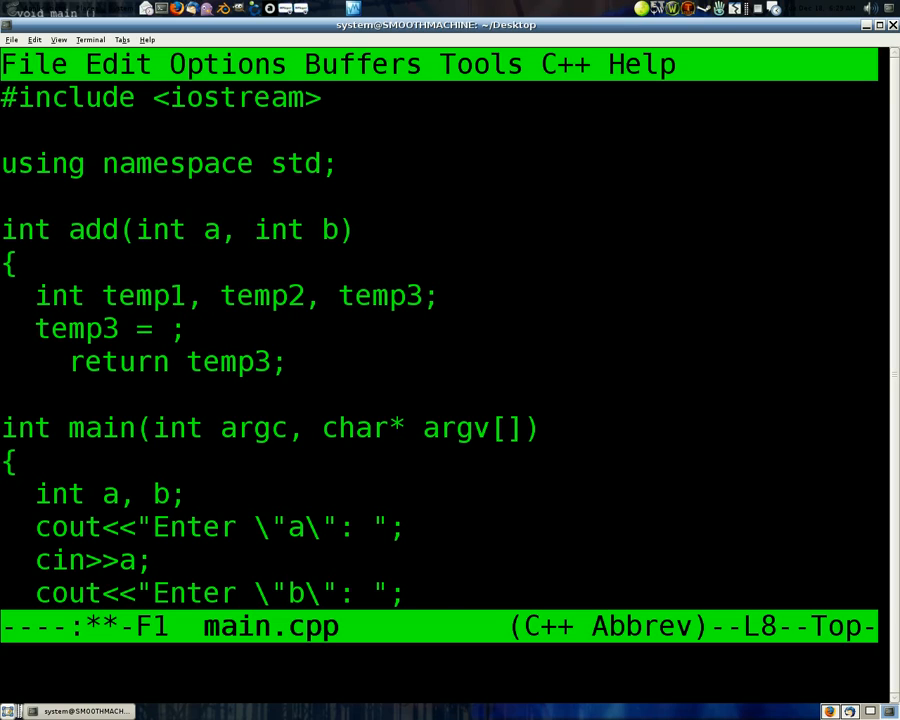
# Remove temp1 and temp2 from the declaration and complete 'temp3 = a+b;'.
pyautogui.click(172, 328)
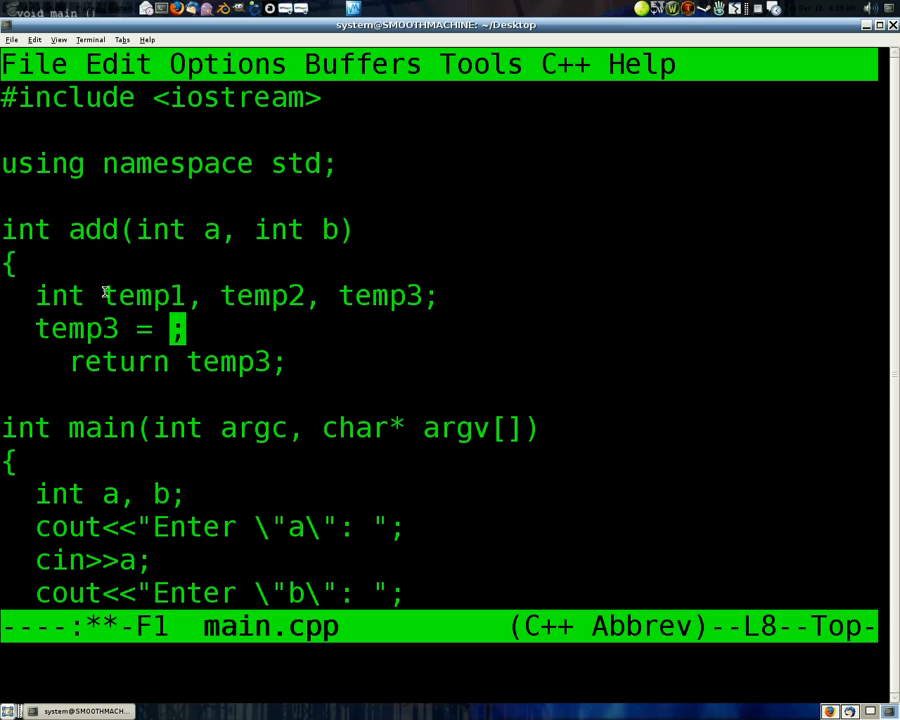
pyautogui.moveTo(102, 296); pyautogui.dragTo(318, 296)
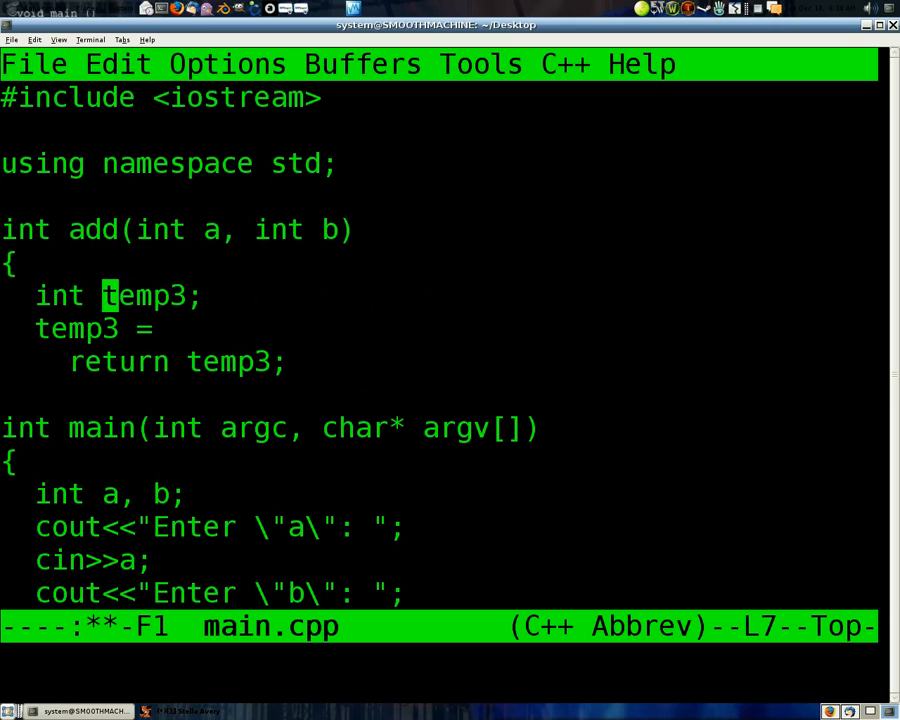
pyautogui.press('Down')
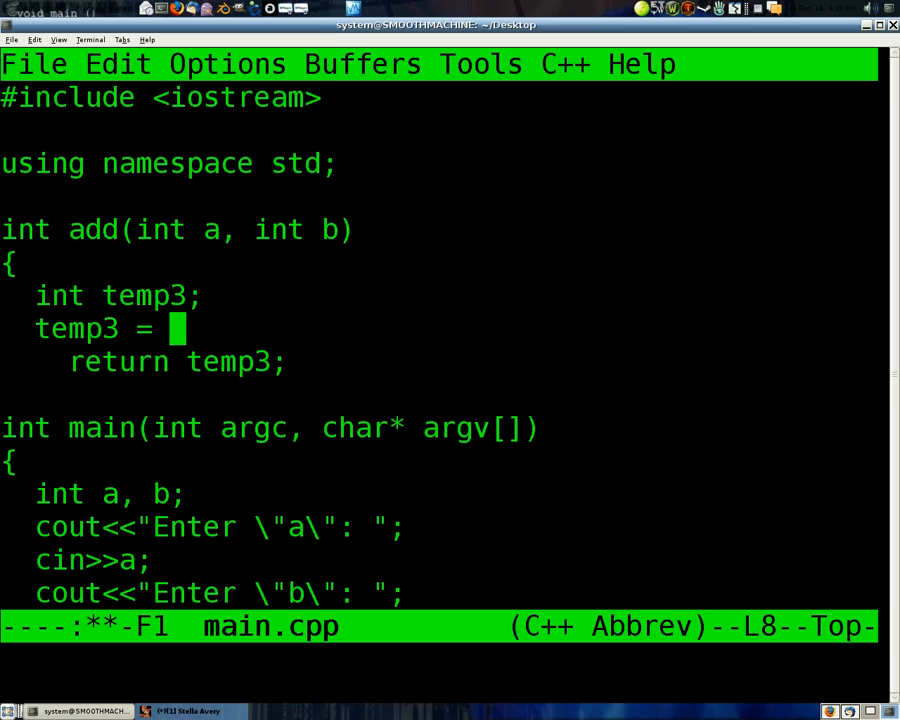
pyautogui.write('a+b')
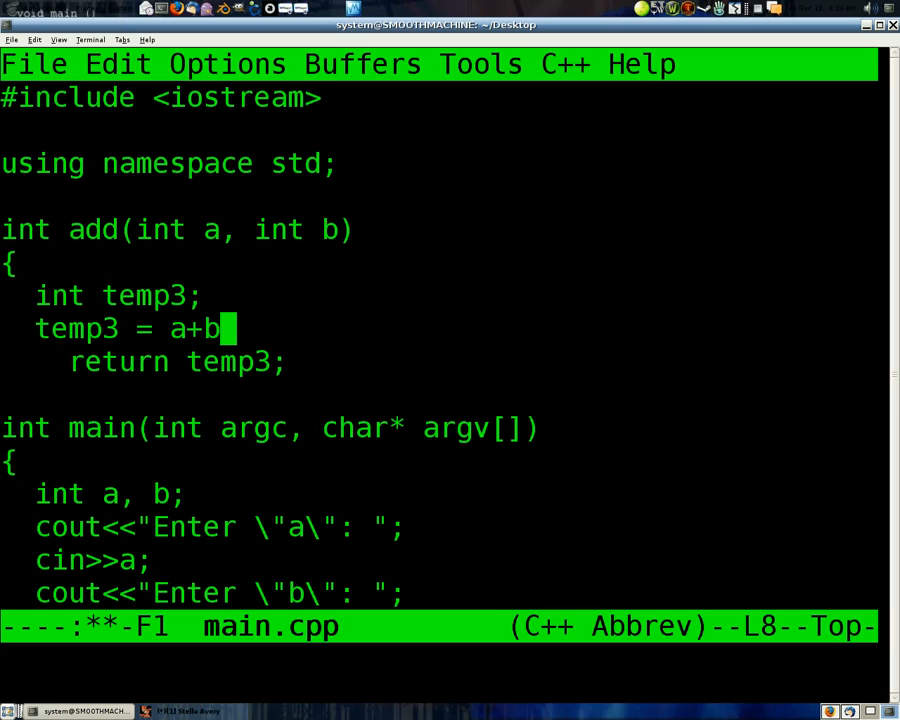
pyautogui.write(';')
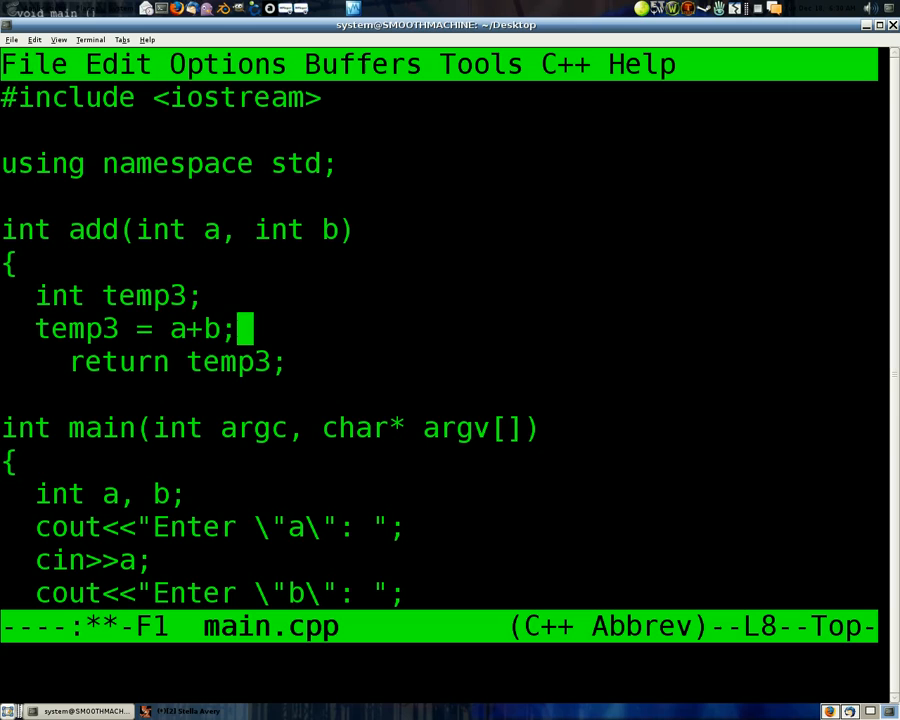
pyautogui.moveTo(152, 292)
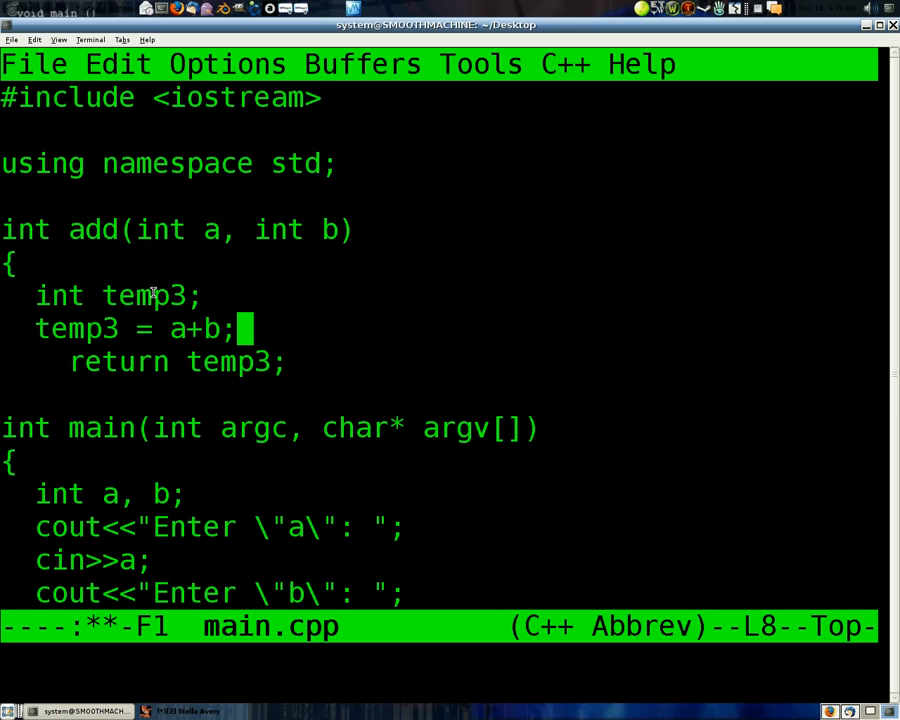
# Delete the temp3 lines and make the return statement 'return a+b;'.
pyautogui.press('Delete')
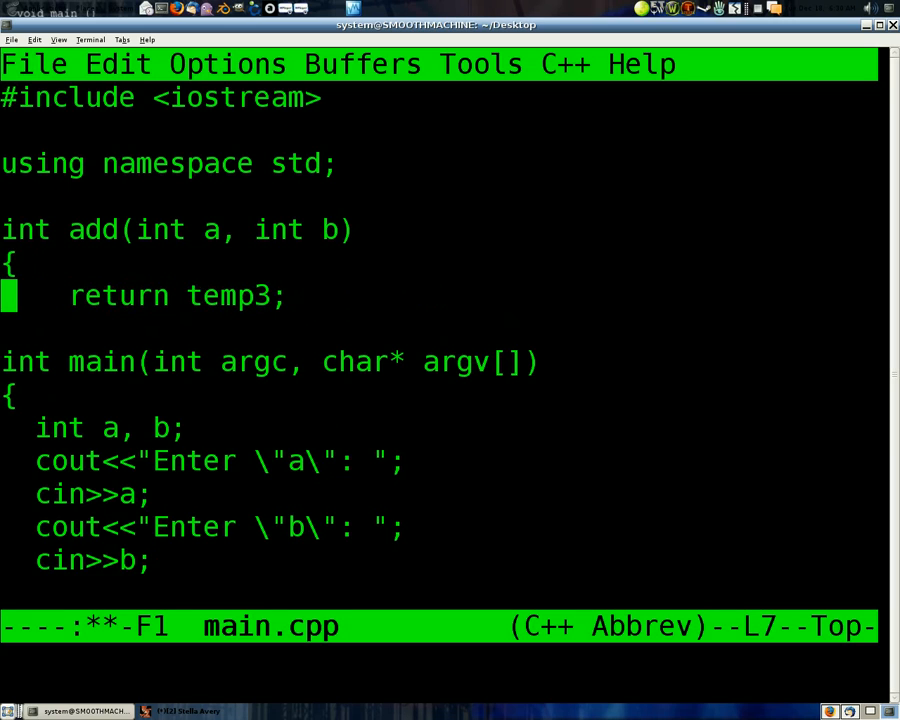
pyautogui.write('a')
pyautogui.press('Return')
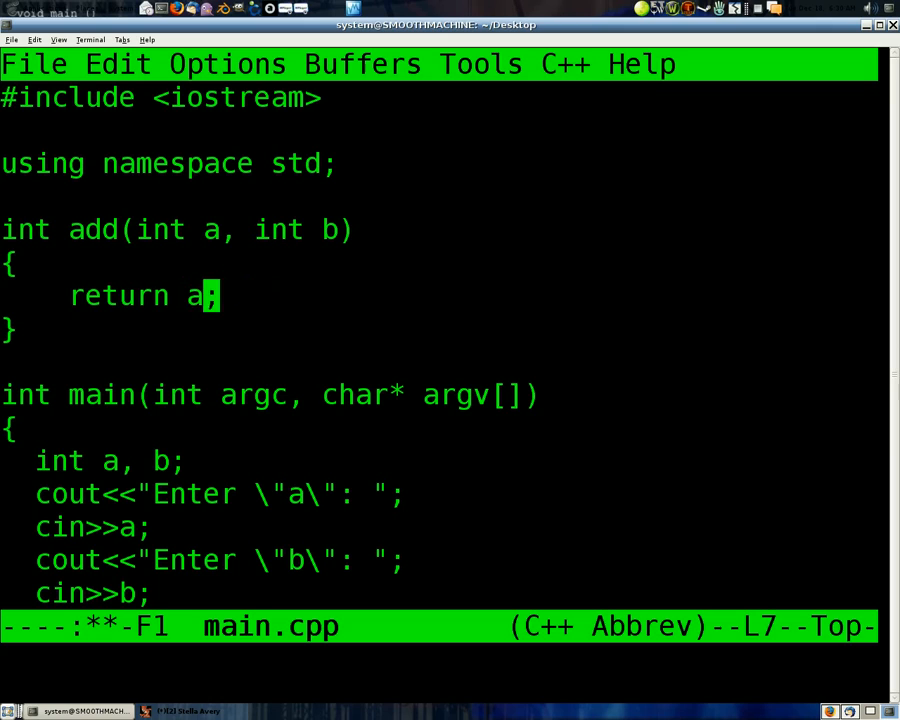
pyautogui.write('+b')
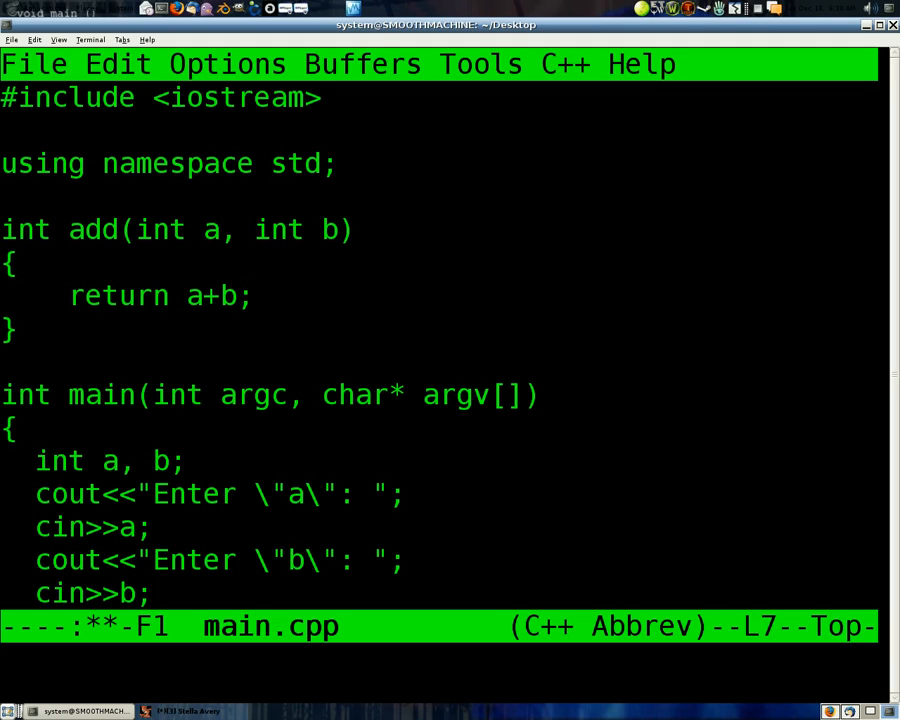
# Scroll through main to review the add calls, then save and quit Emacs.
pyautogui.click(244, 296)
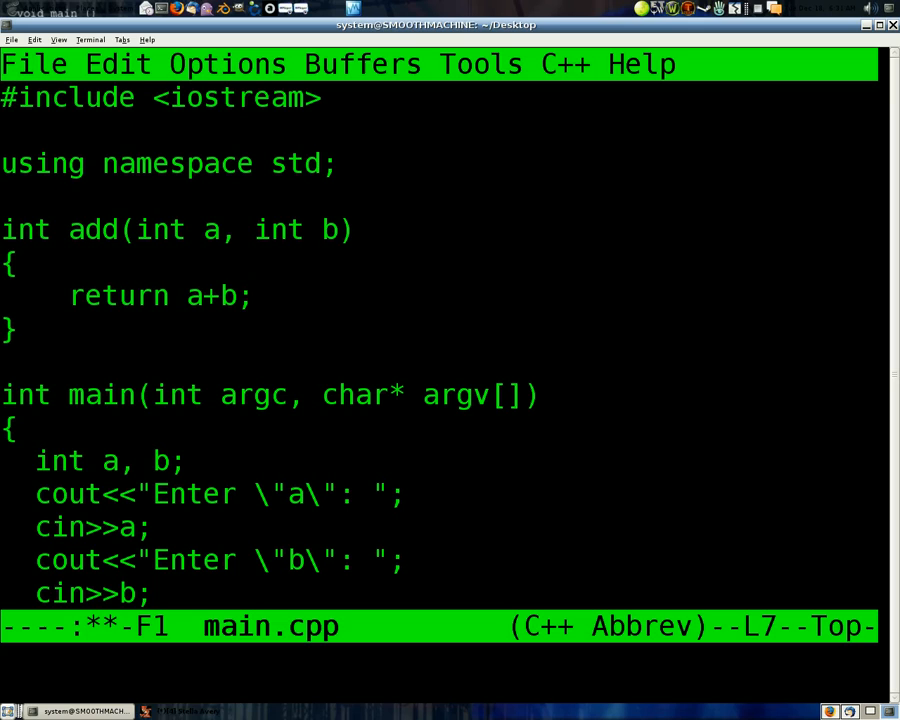
pyautogui.click(244, 296)
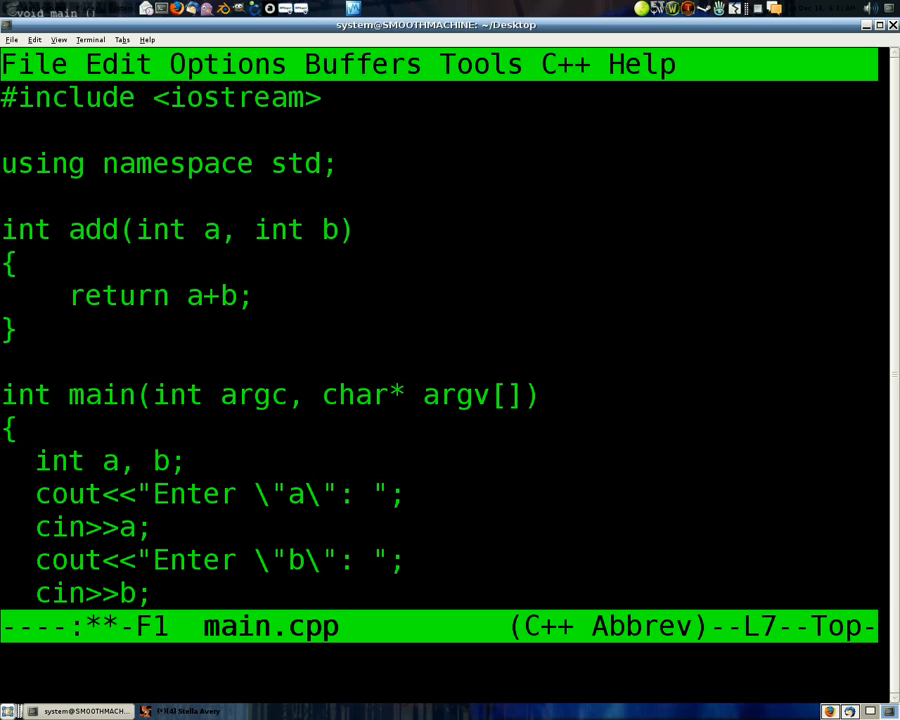
pyautogui.click(244, 296)
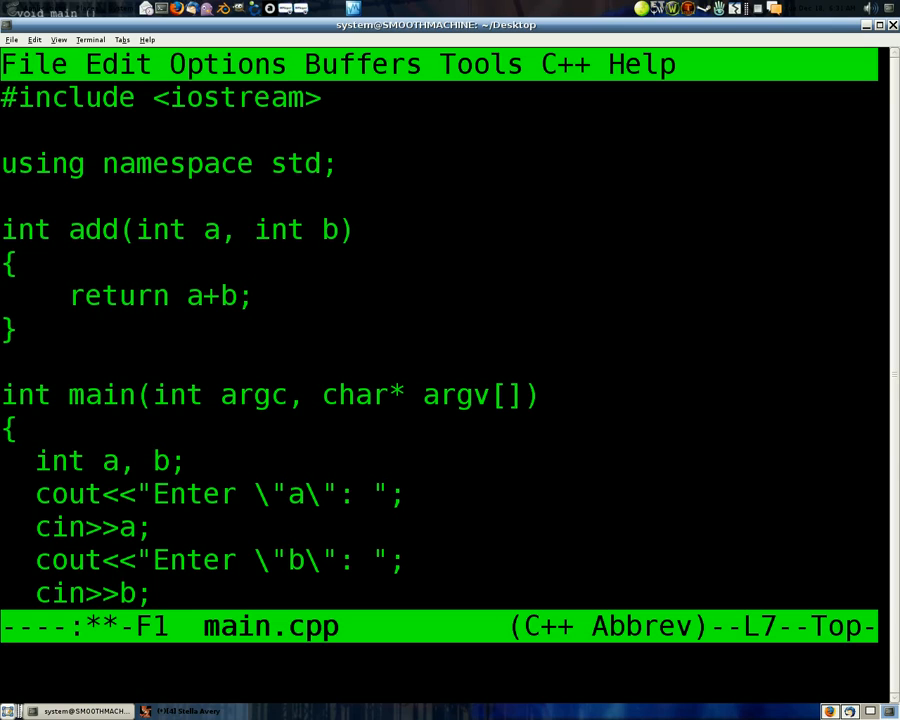
pyautogui.click(244, 296)
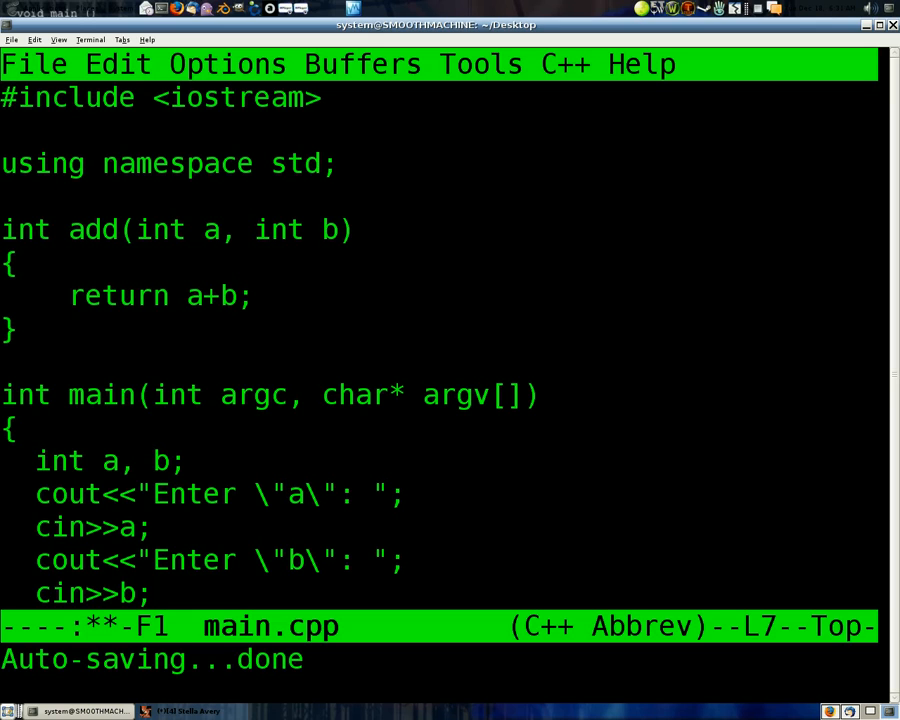
pyautogui.click(244, 296)
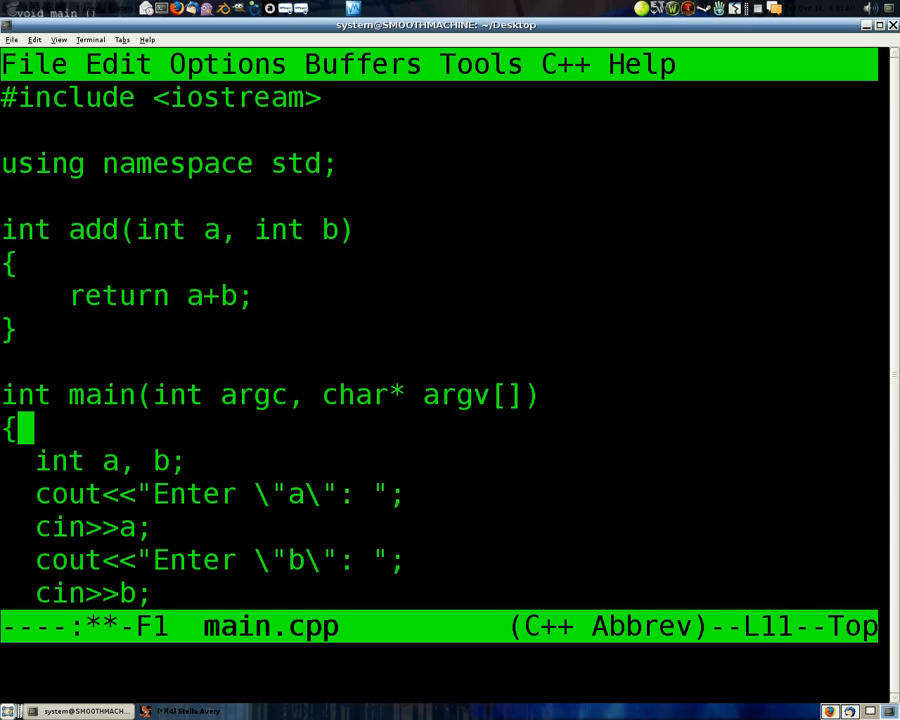
pyautogui.scroll(-3)
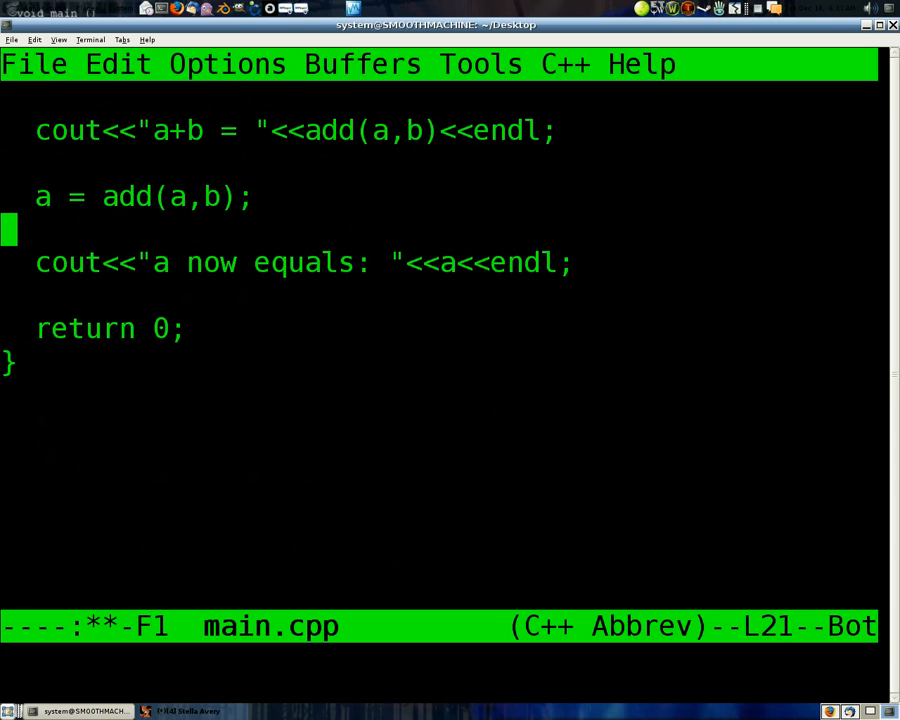
pyautogui.scroll(3)
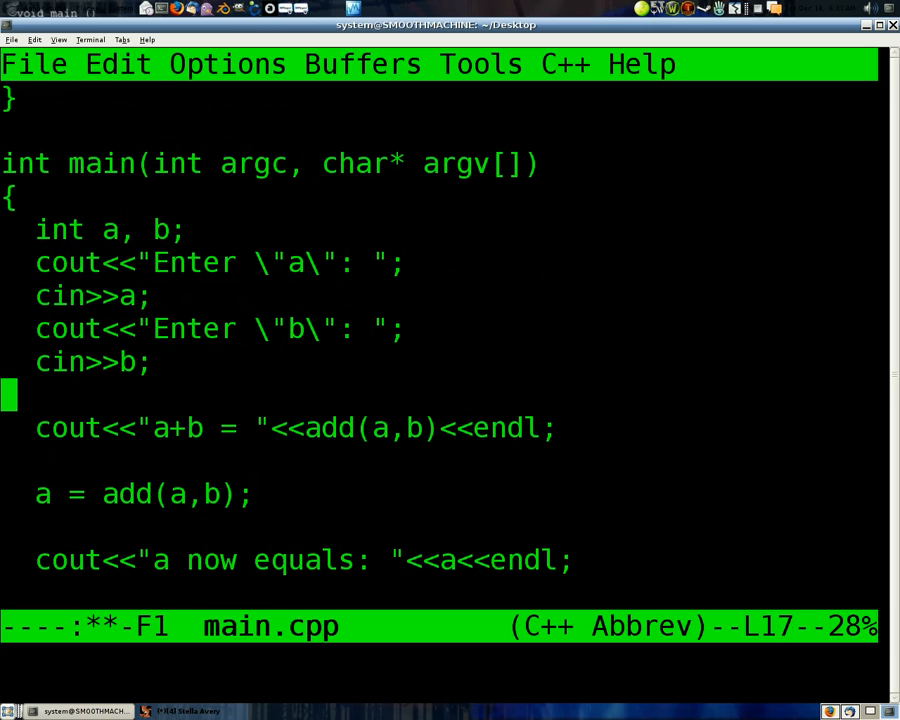
pyautogui.scroll(-3)
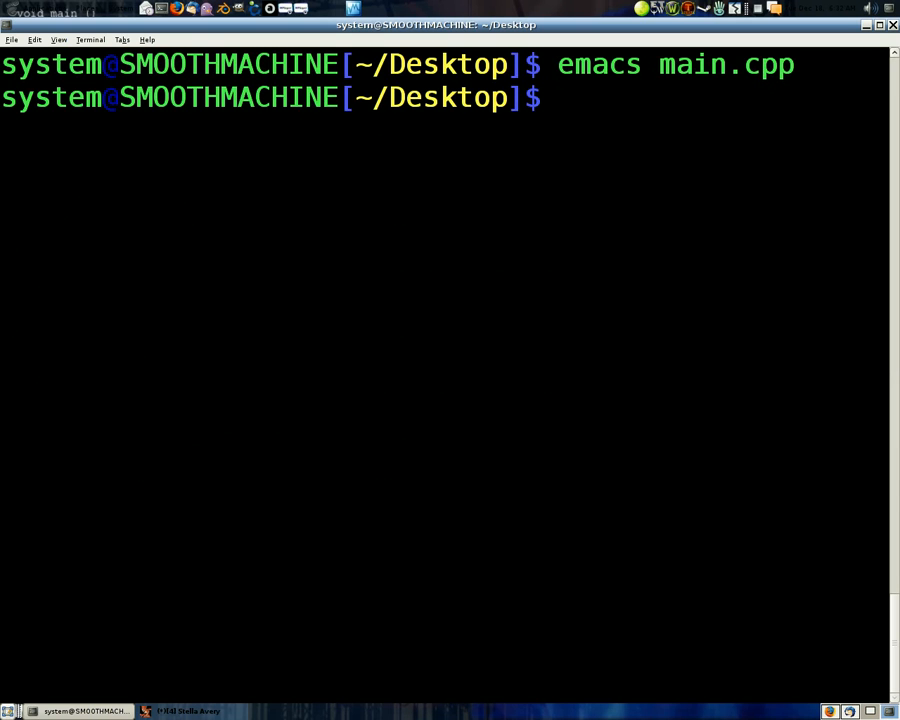
# Run 'g++ main.cpp -o hello' and then clear the terminal.
pyautogui.write('g++ main.cpp -o hello')
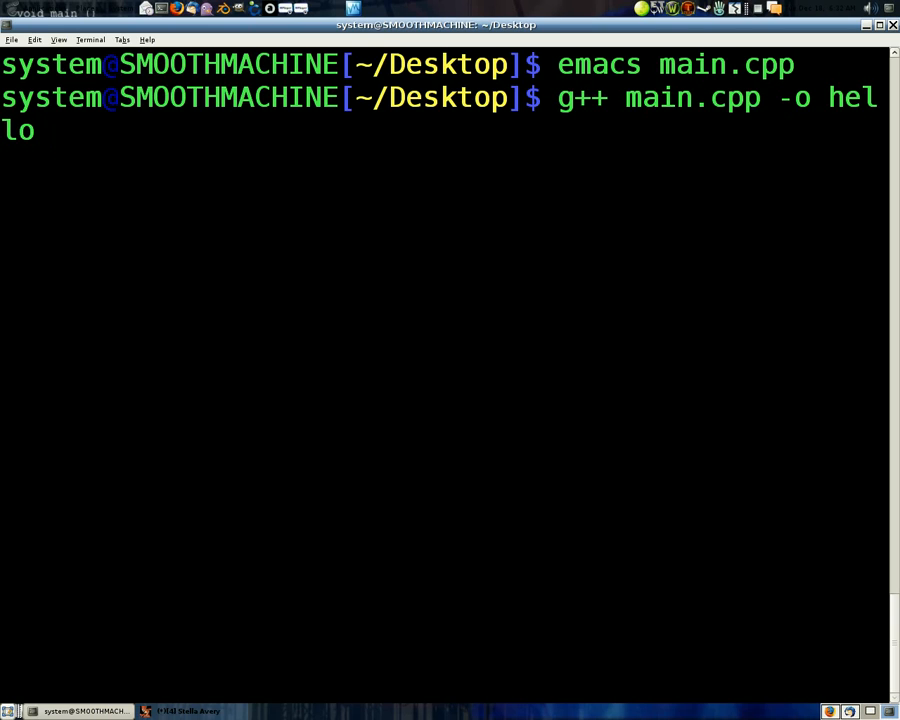
pyautogui.write('clear')
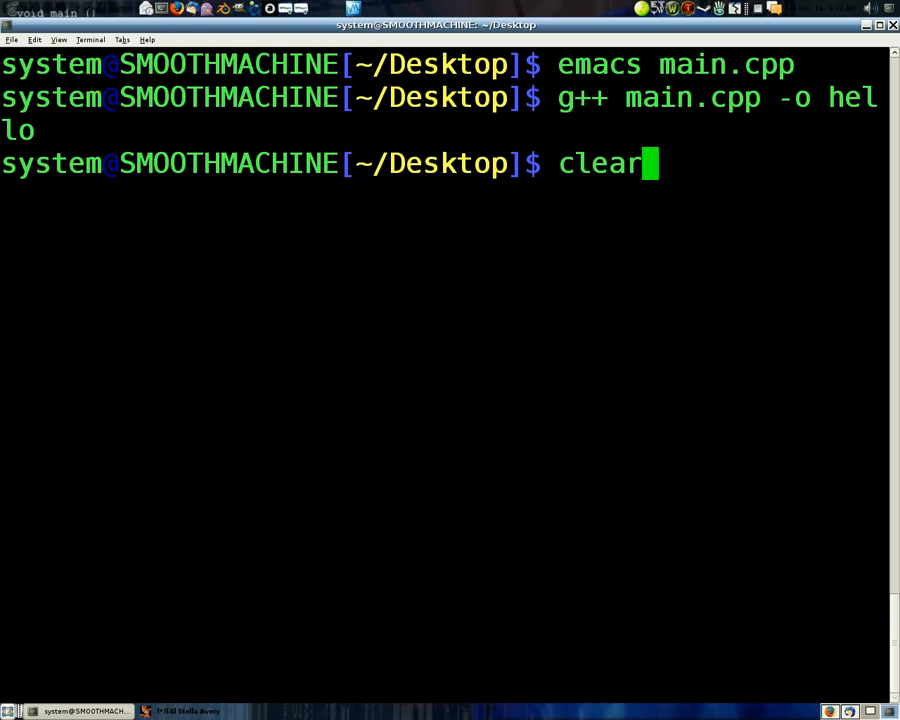